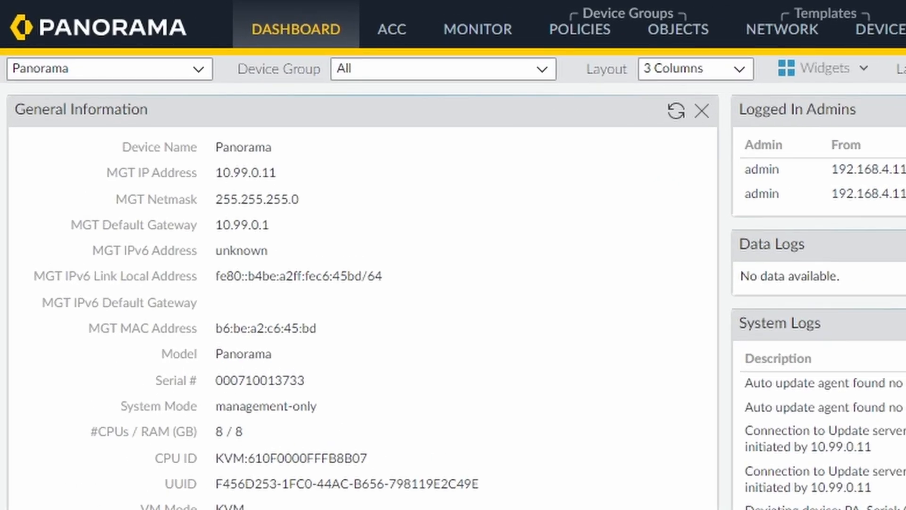
mouse_move(800, 103)
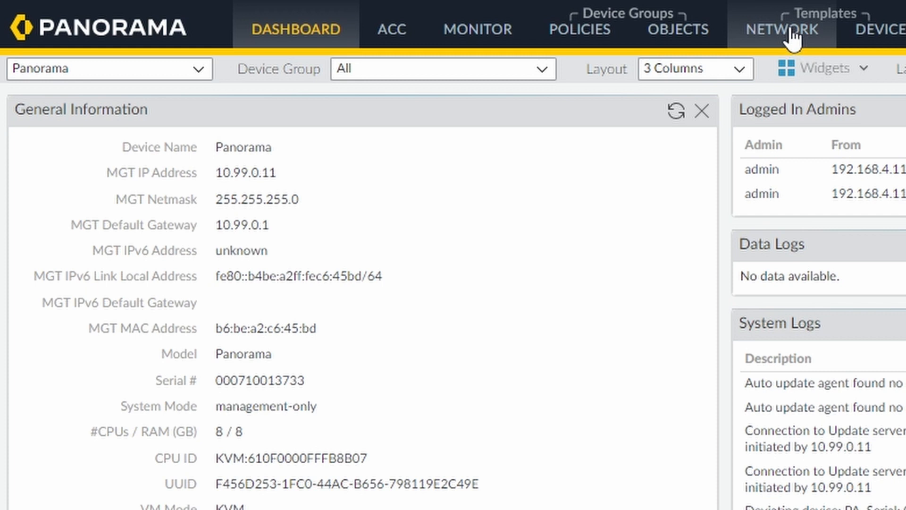
- Go to the NETWORK settings and scroll the left tree down toward Network Profiles
left_click(782, 29)
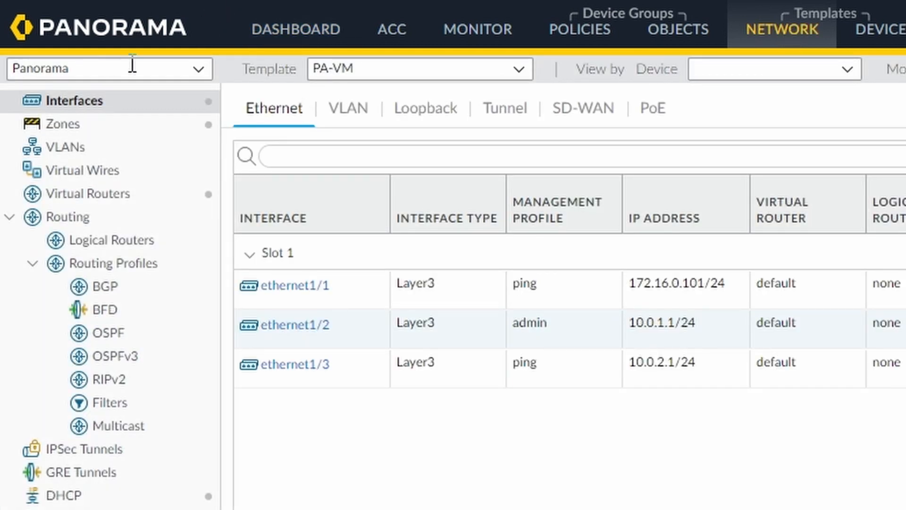
mouse_move(637, 455)
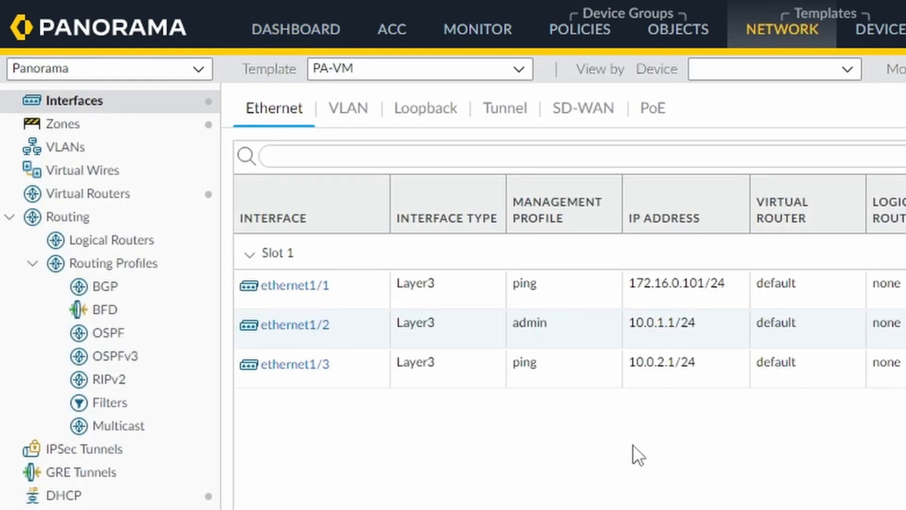
scroll("down", 3)
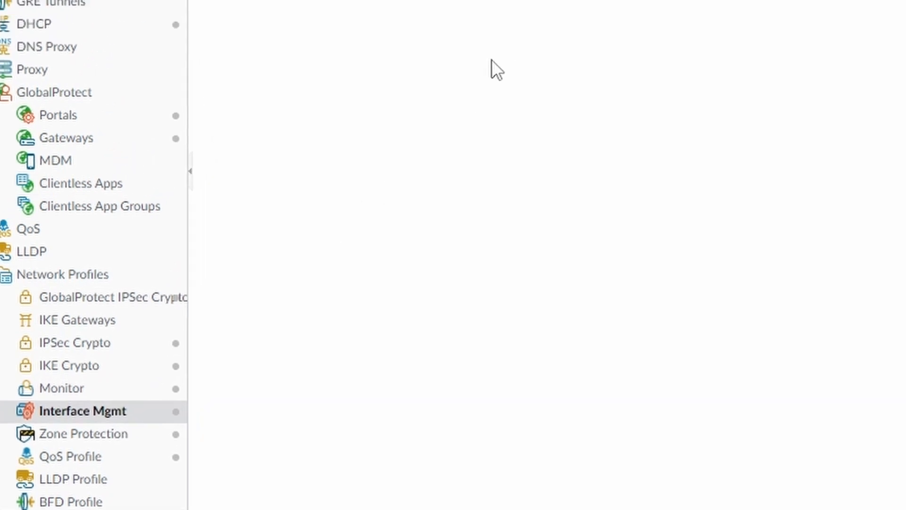
- View Interface Mgmt profiles and inspect the admin profile's HTTPS, SSH, Ping and User-ID services
left_click(83, 411)
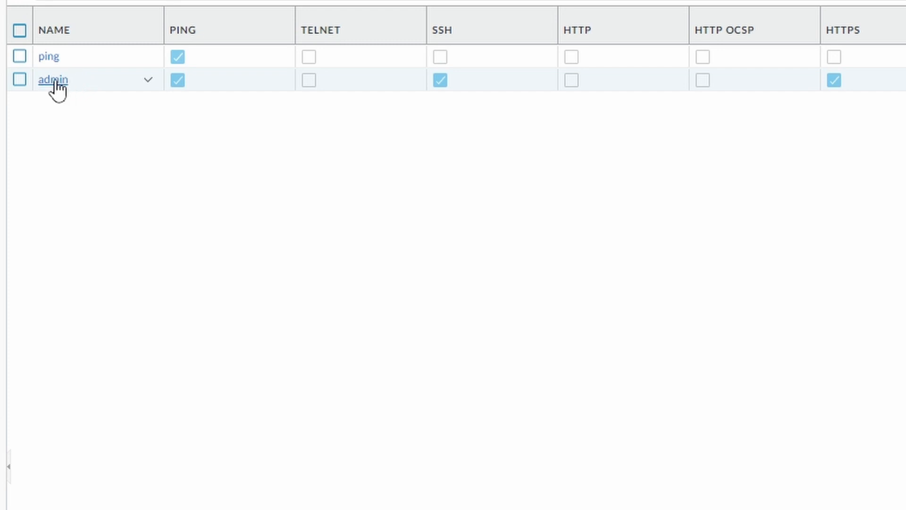
left_click(53, 79)
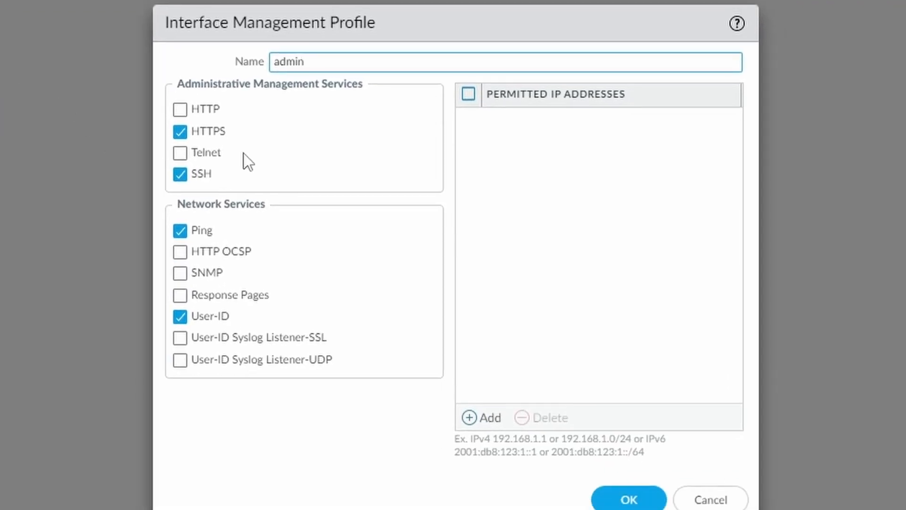
mouse_move(239, 138)
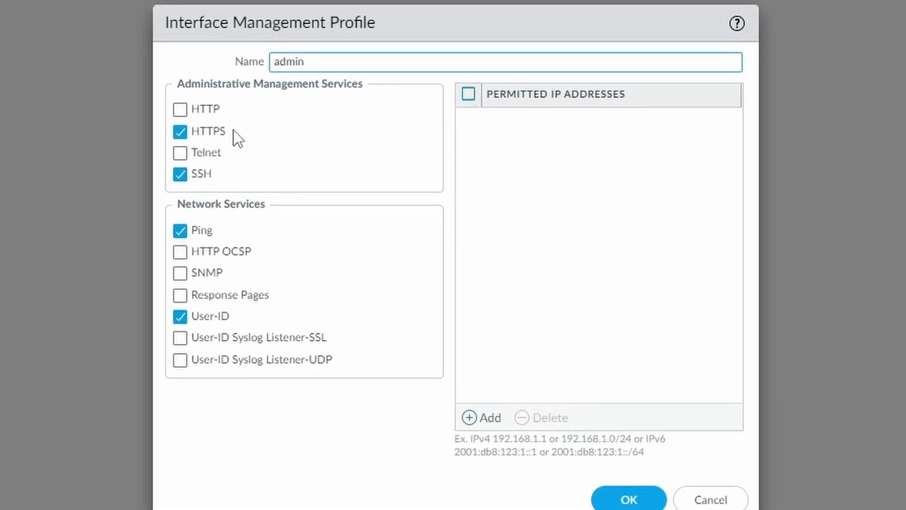
mouse_move(211, 123)
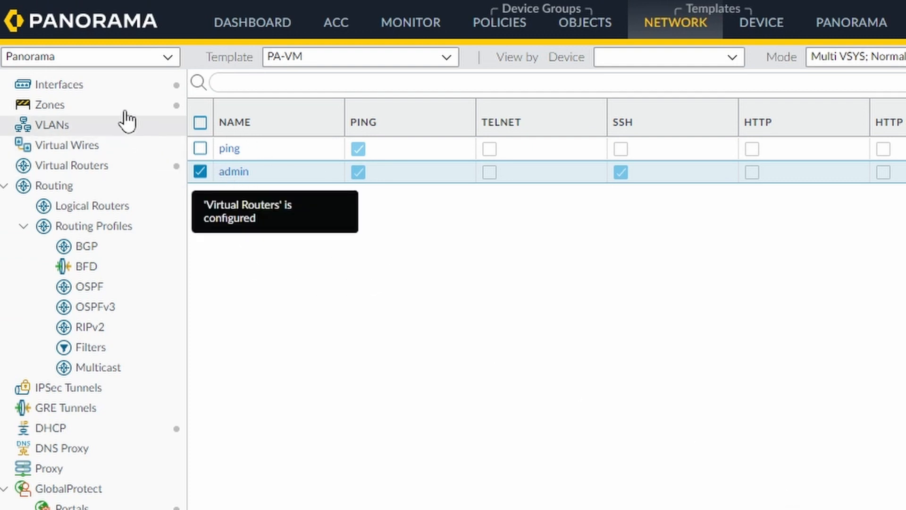
- Review ethernet1/2's Advanced settings showing the admin management profile, then cancel without changes
left_click(58, 84)
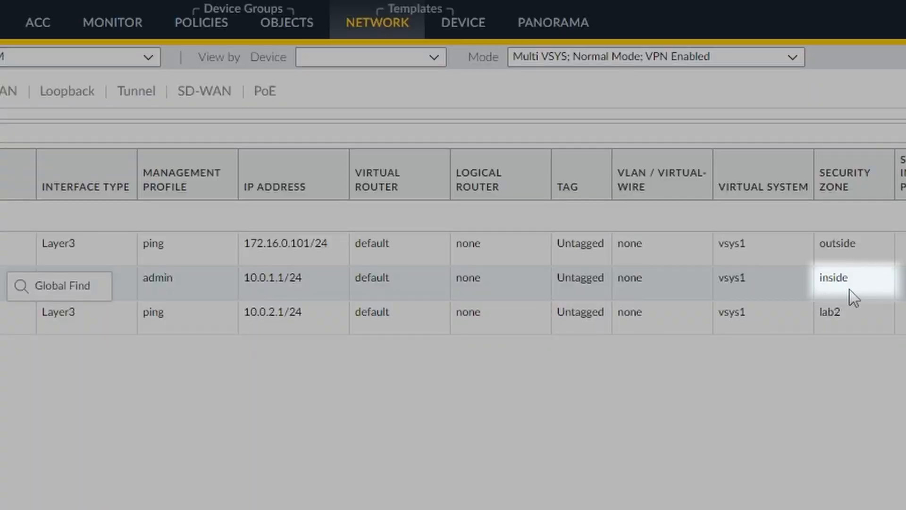
mouse_move(837, 297)
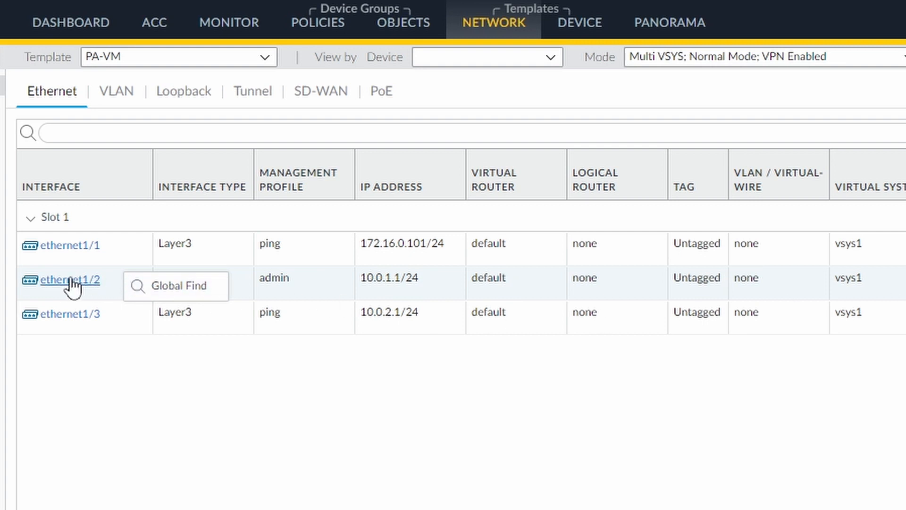
mouse_move(69, 291)
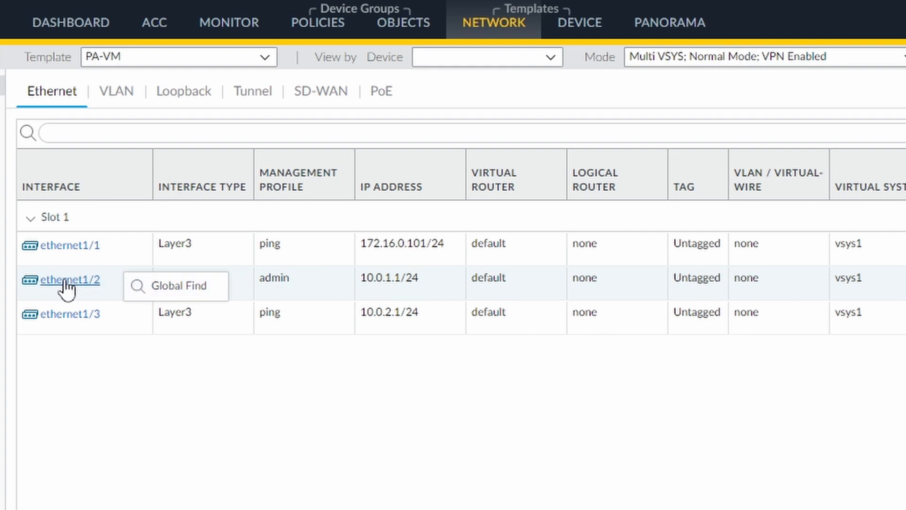
left_click(72, 280)
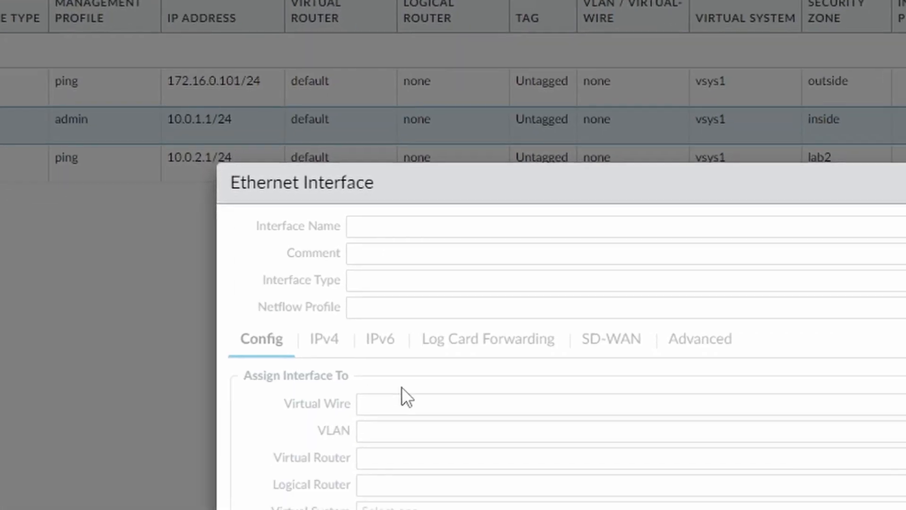
left_click(699, 339)
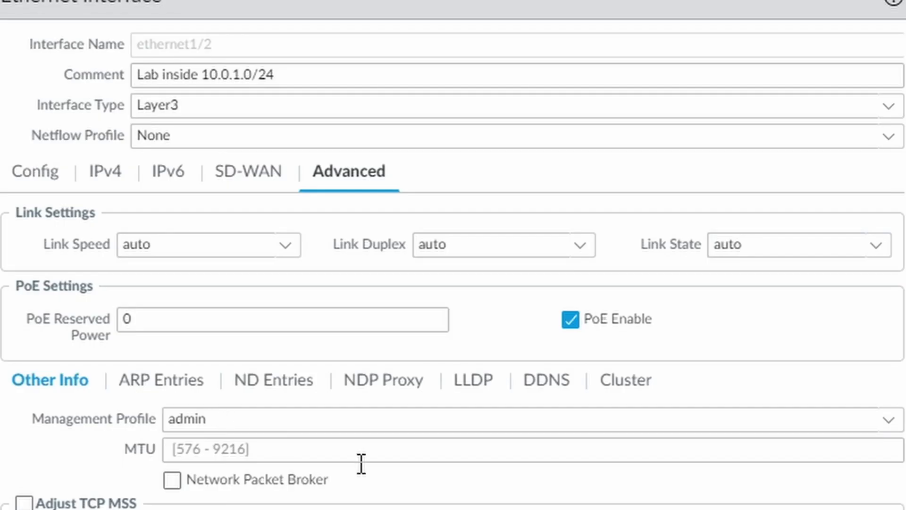
scroll("down", 3)
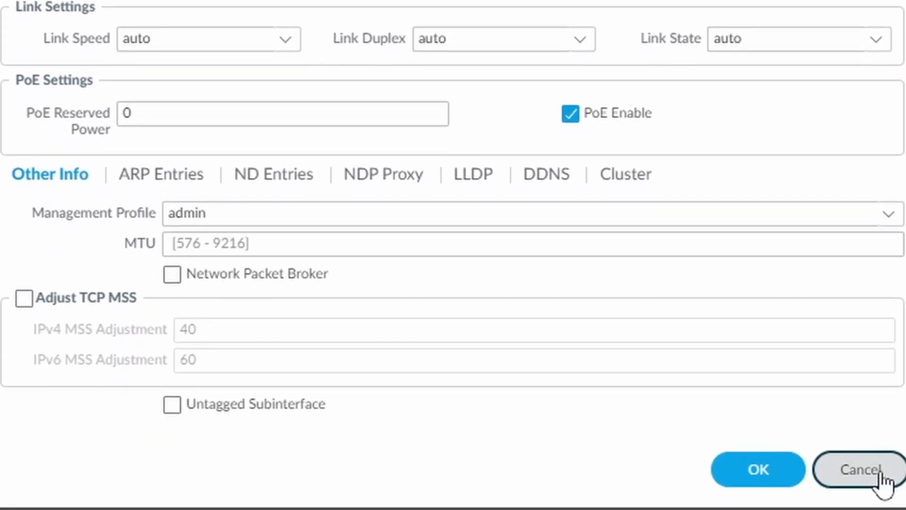
left_click(861, 469)
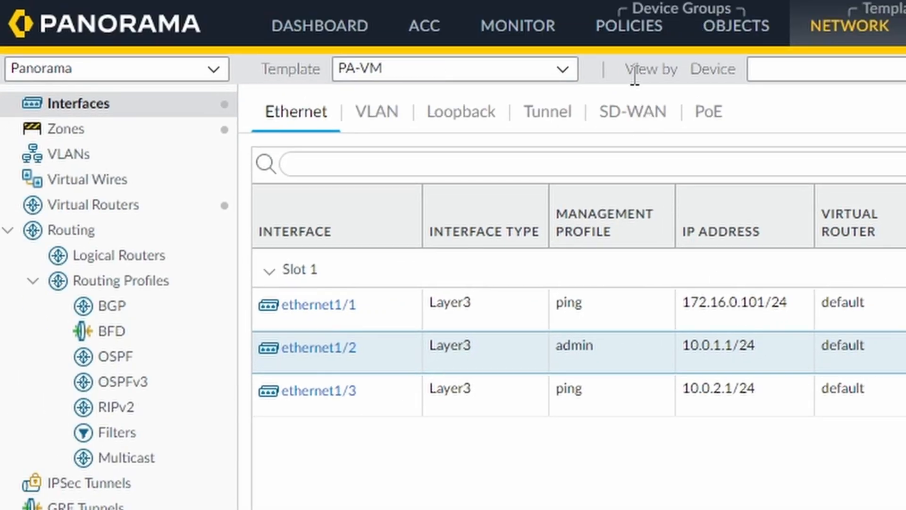
- Review the AllowLabPAFirewall security rule's source (inside, net_10.0.1.0) and destination (pavm-inside)
left_click(629, 26)
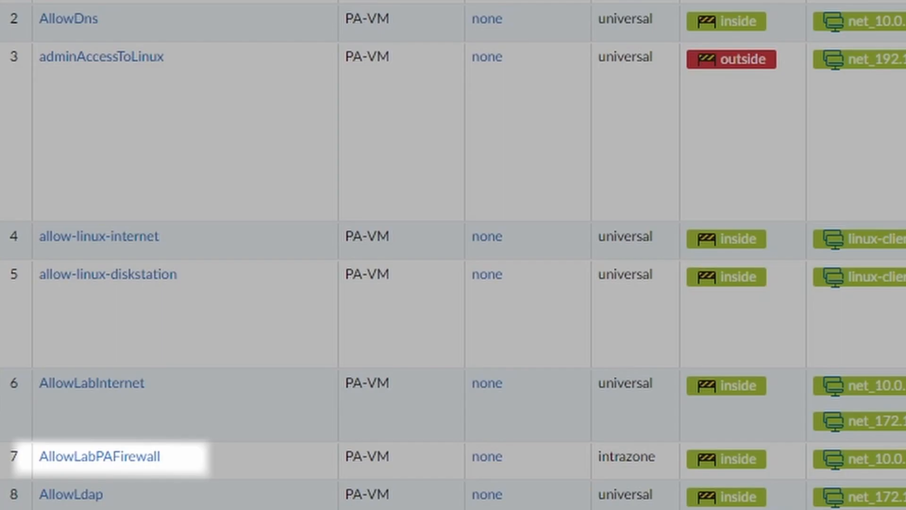
mouse_move(205, 465)
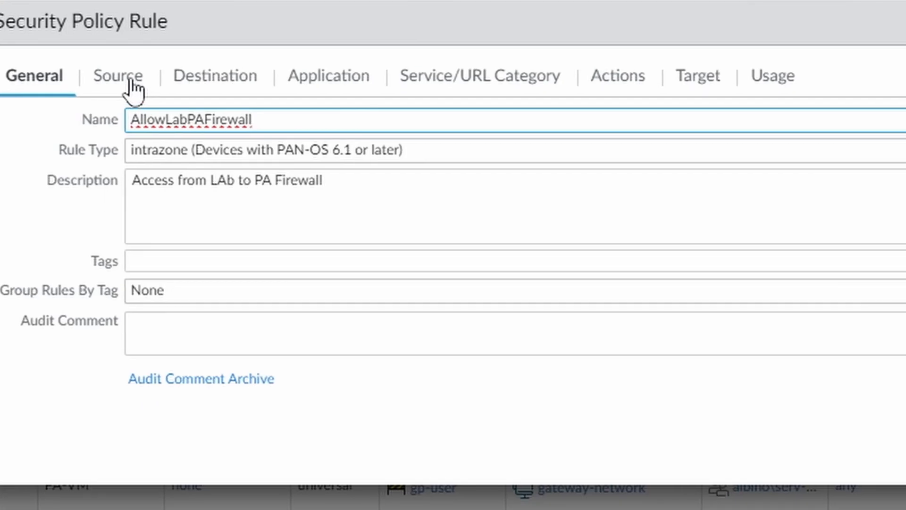
left_click(117, 76)
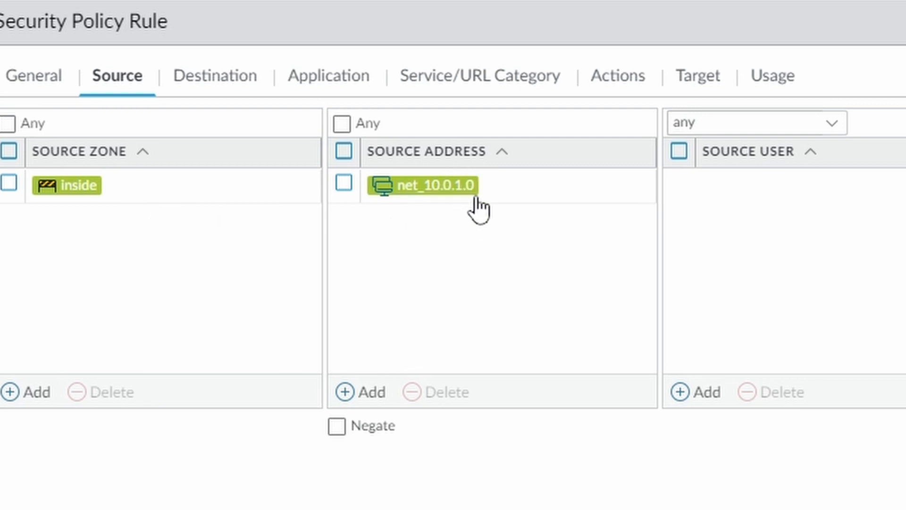
mouse_move(475, 218)
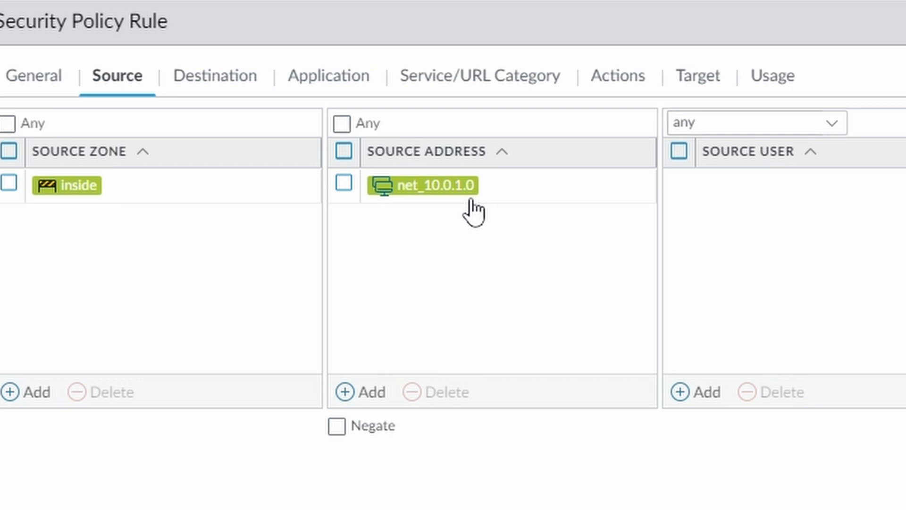
left_click(214, 76)
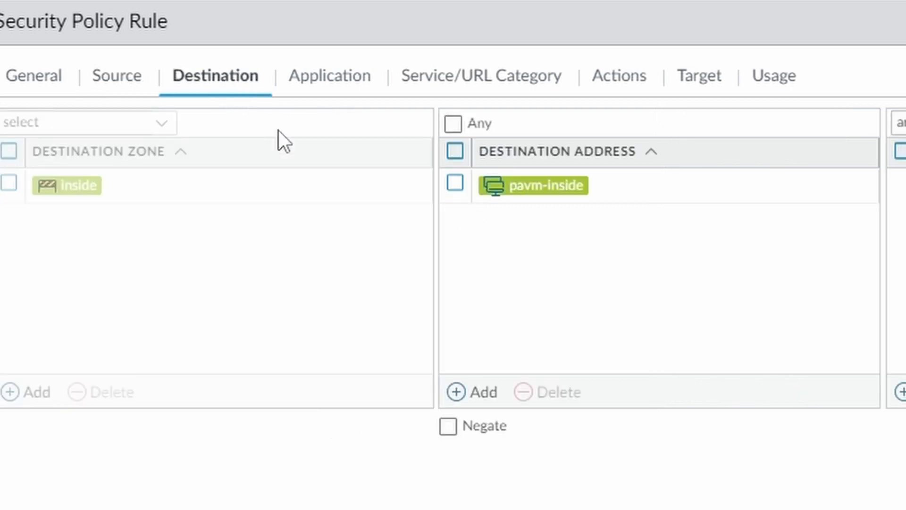
mouse_move(566, 227)
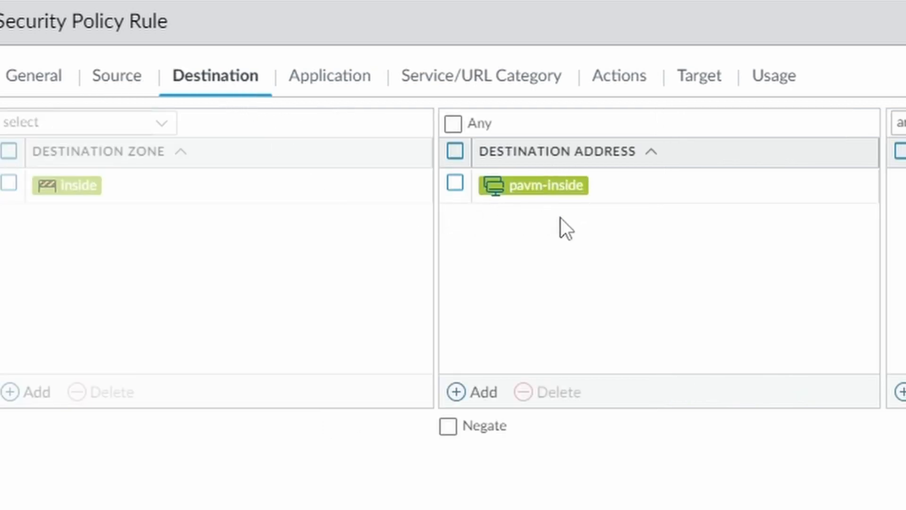
left_click(329, 76)
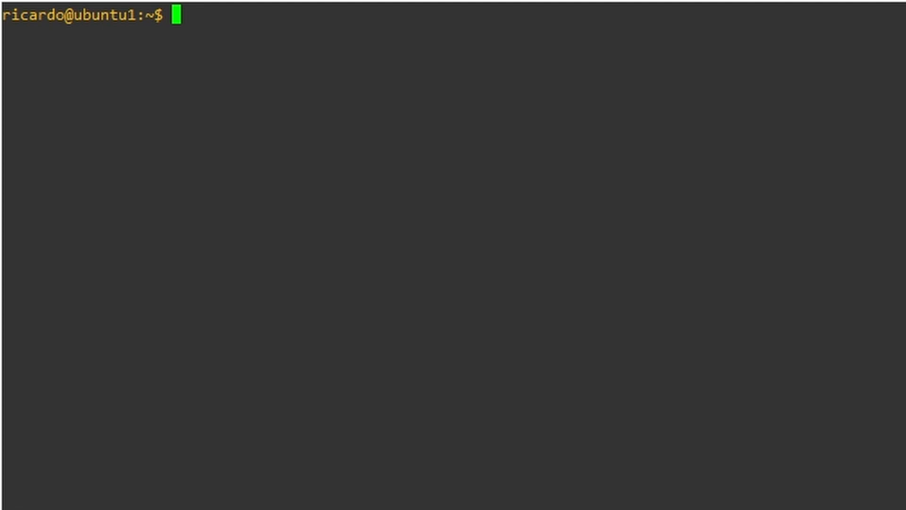
- Install pip with sudo apt install python3-pip
type("sudo apt inst")
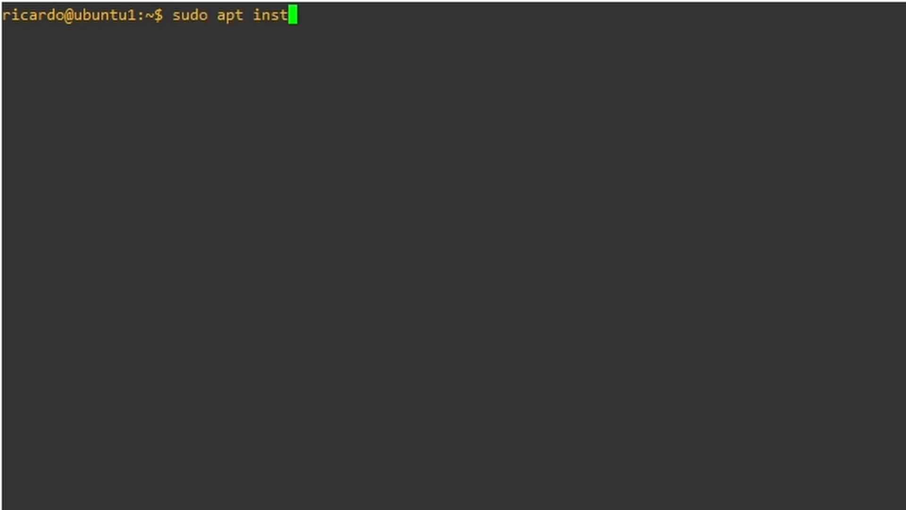
type("all p")
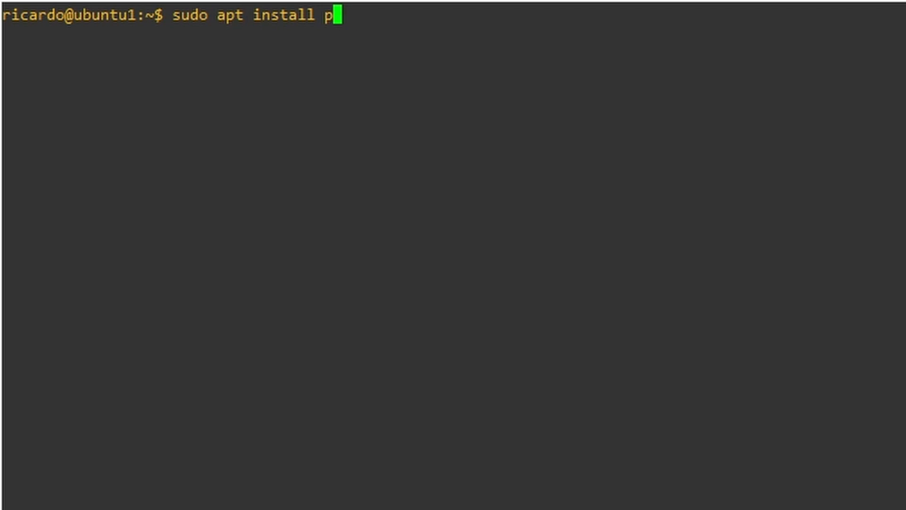
type("ython3-pip")
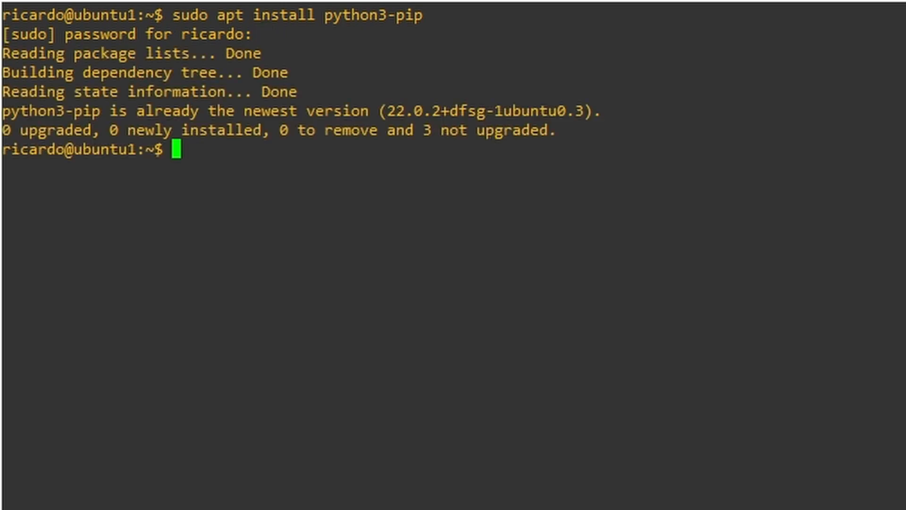
mouse_move(526, 248)
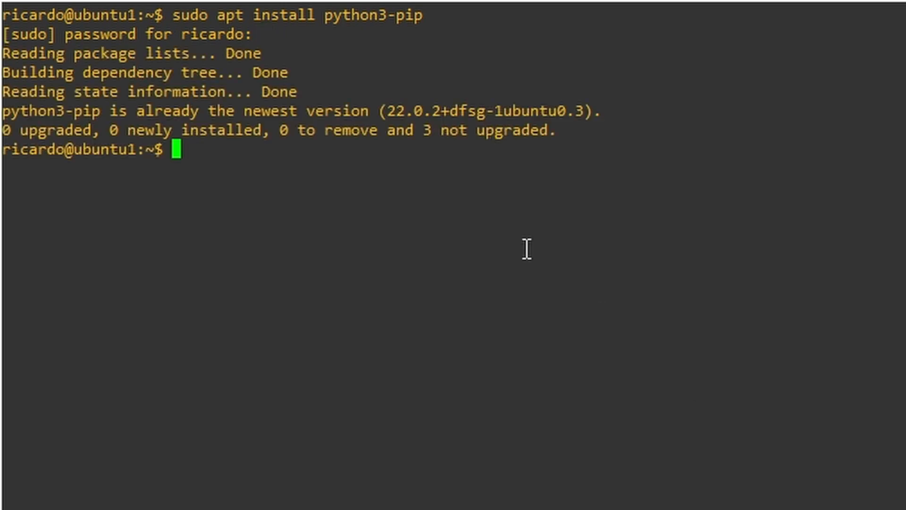
mouse_move(437, 245)
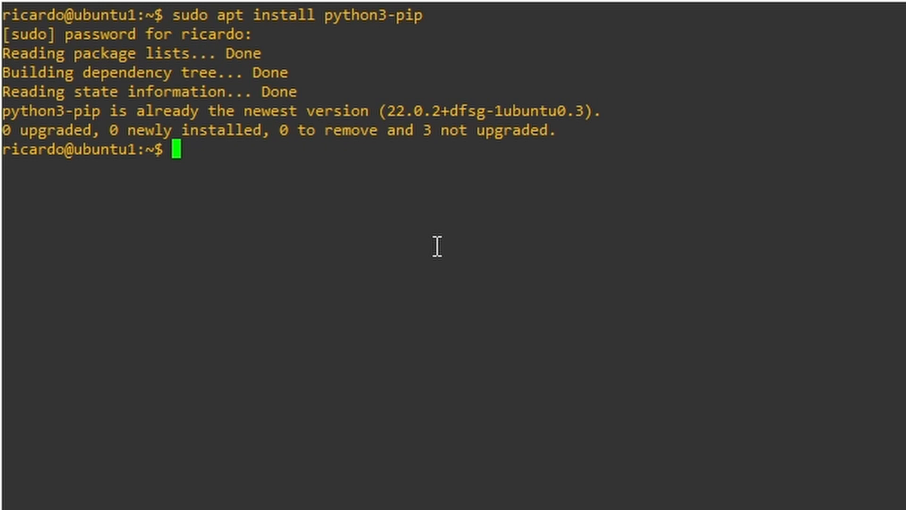
- Install the pan-python package with pip install pan-python
type("pip install")
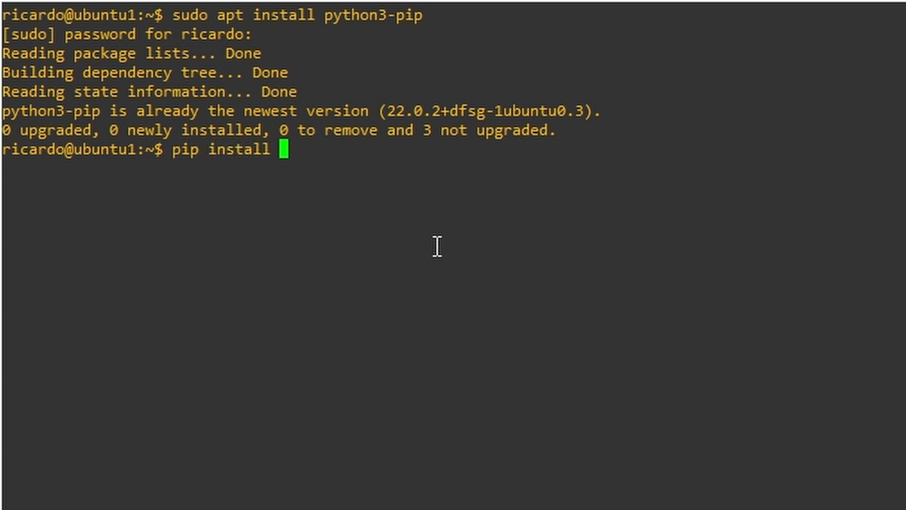
type("pan-pyto")
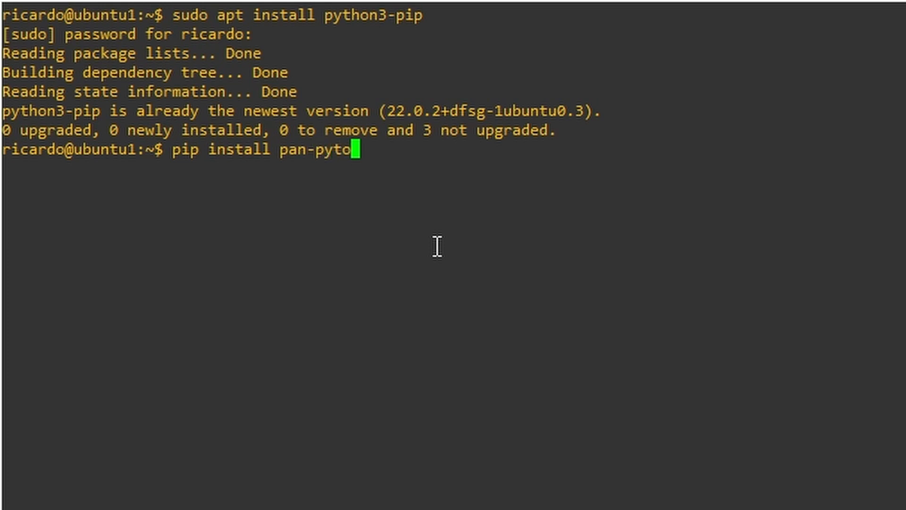
type("on")
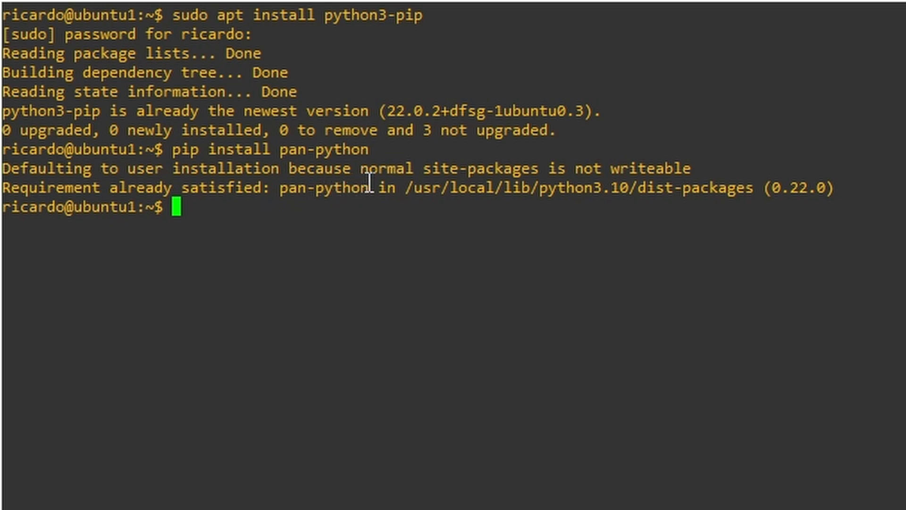
mouse_move(298, 209)
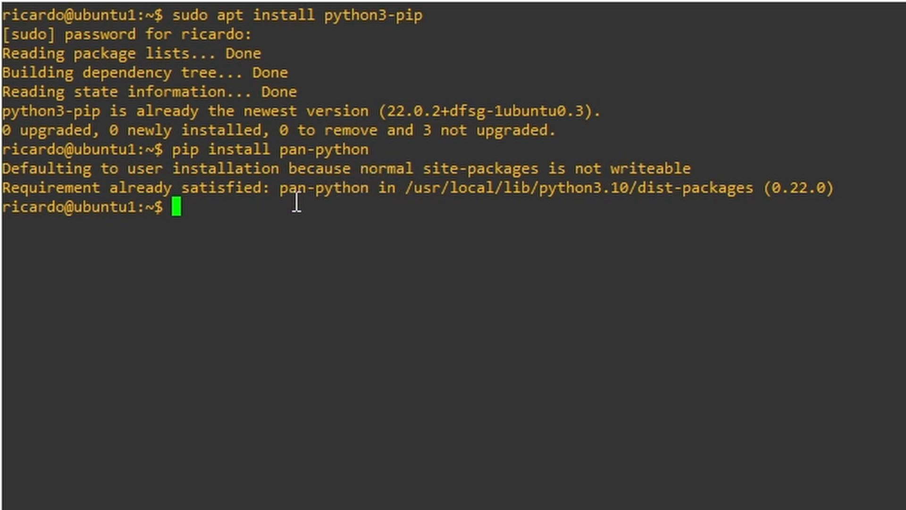
mouse_move(322, 236)
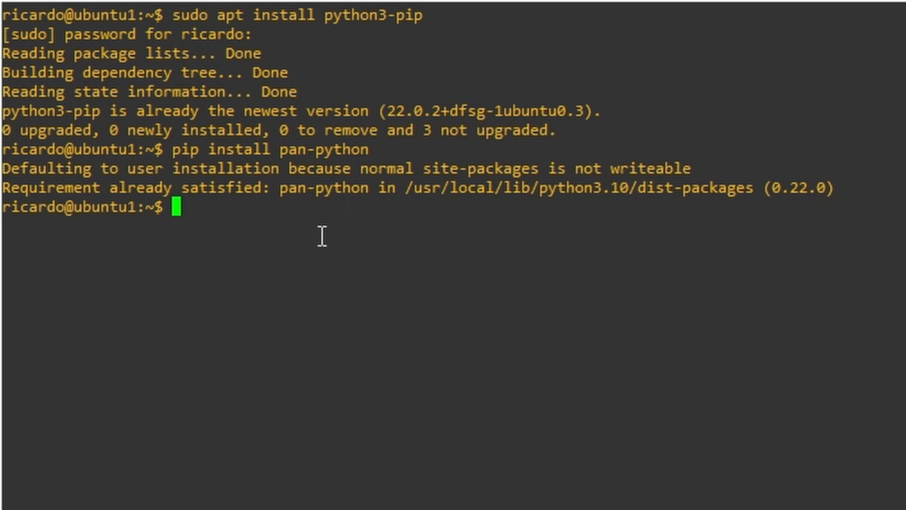
- Run panxapi.py --version to confirm pan-python 0.22.0, and begin the next panxapi.py command
type("pa")
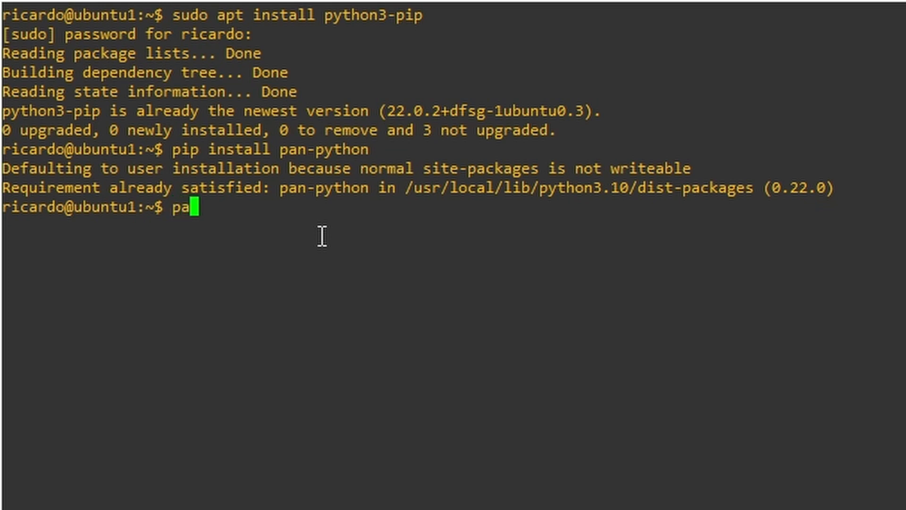
type("nxpa")
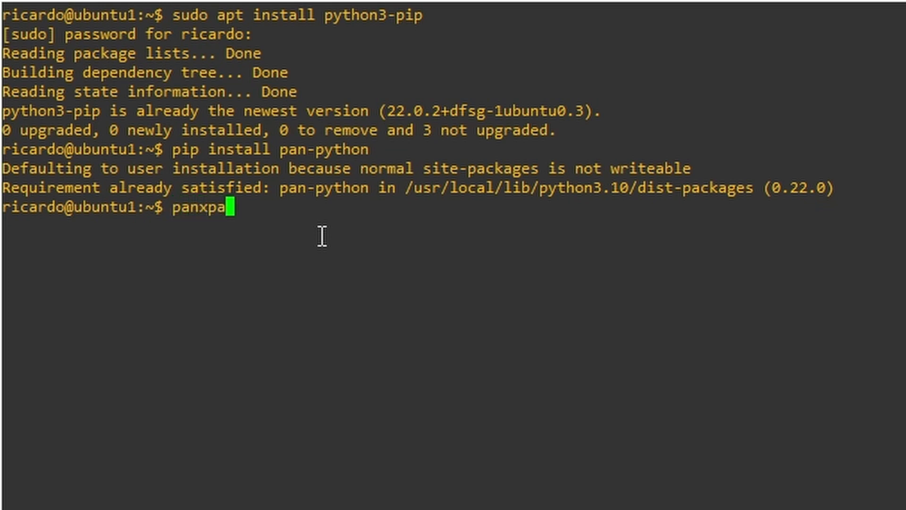
key("BackSpace")
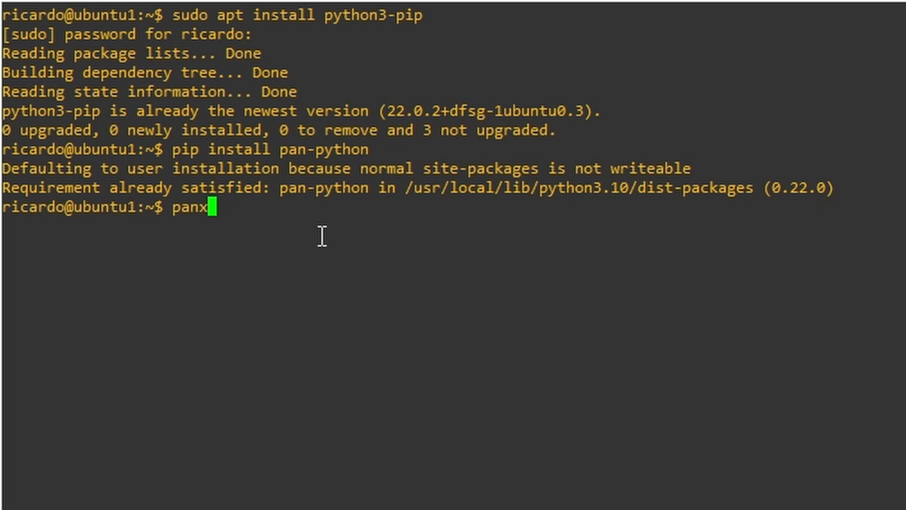
type("api.")
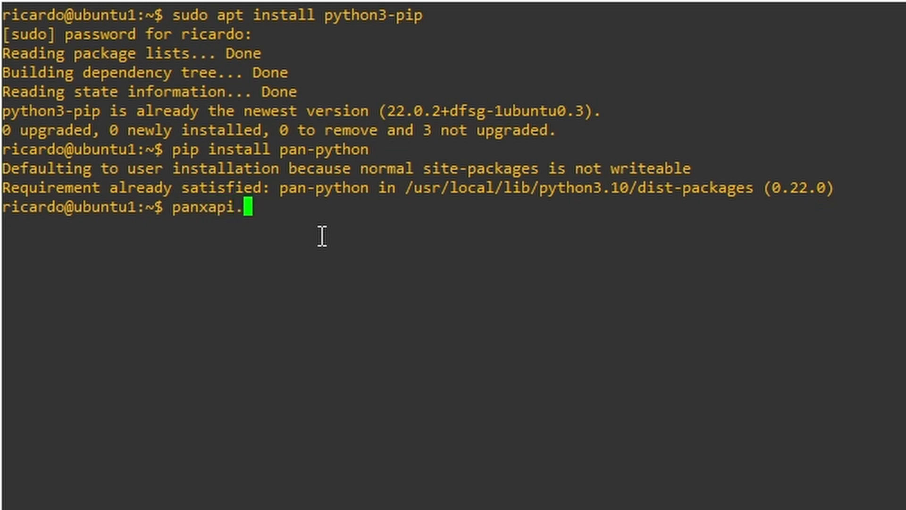
type("py")
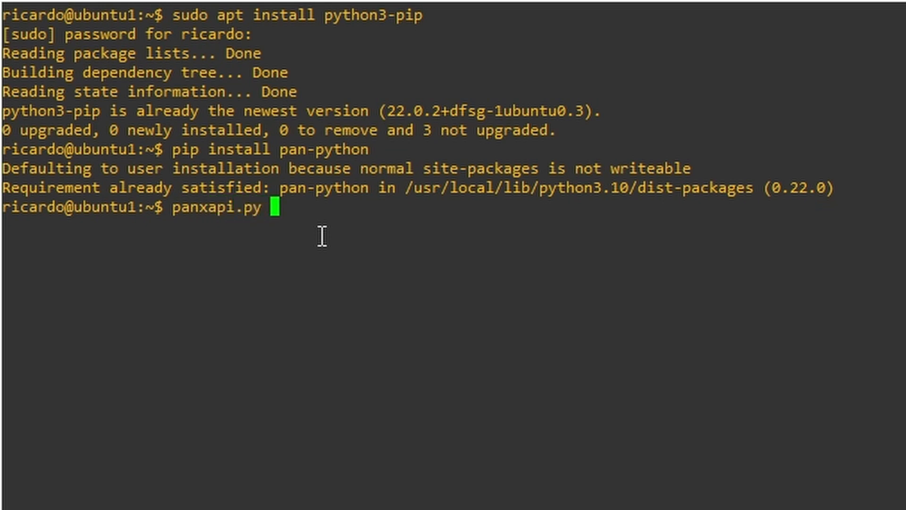
type("--version")
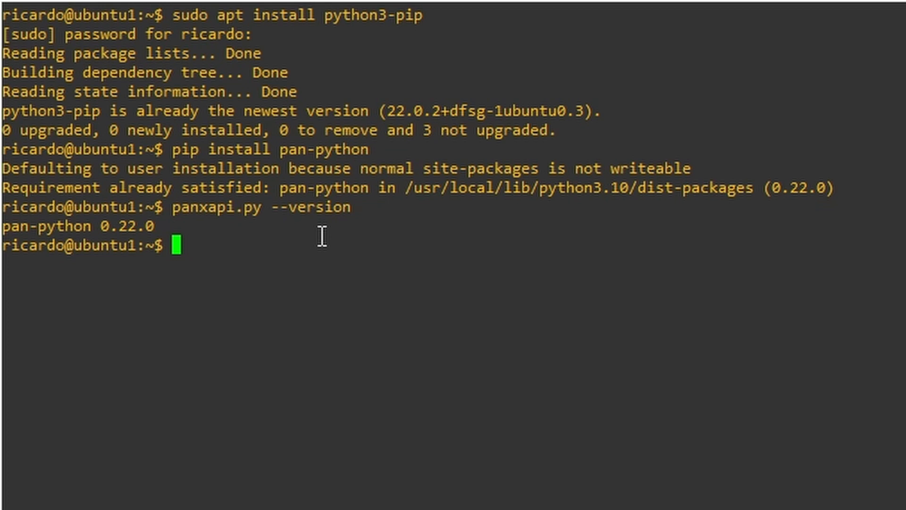
type("panxapi.py")
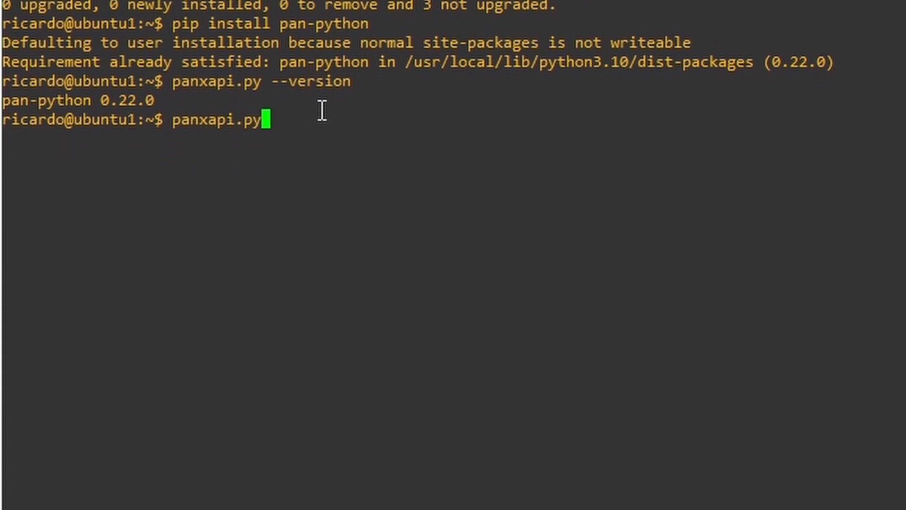
- Run panxapi.py --help to show the tool's usage options
type("--h")
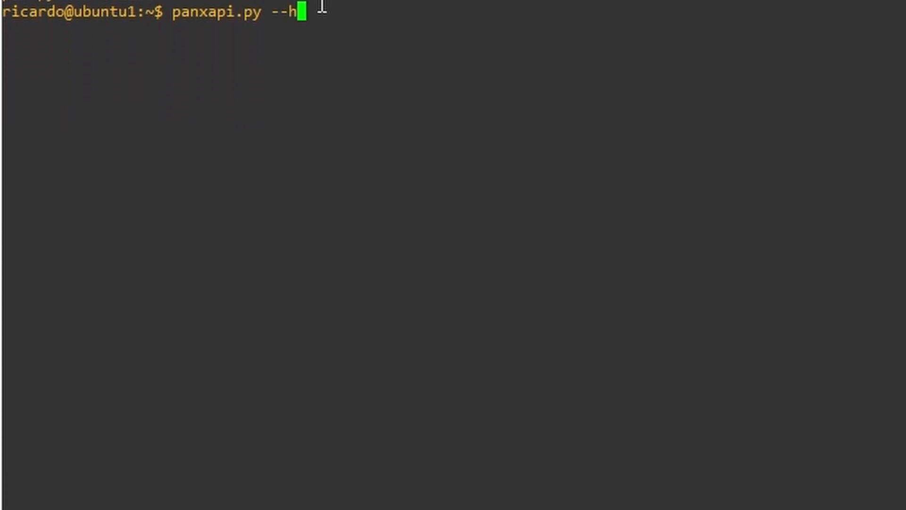
type("elp")
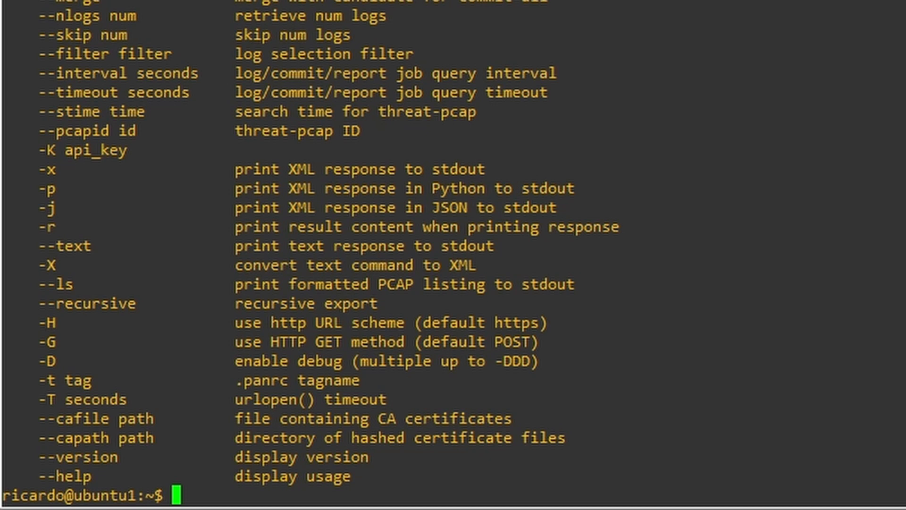
- Compose panxapi.py -t 'pavm' -h 'pavm-inside.netsums.com' for the firewall host
type("pan")
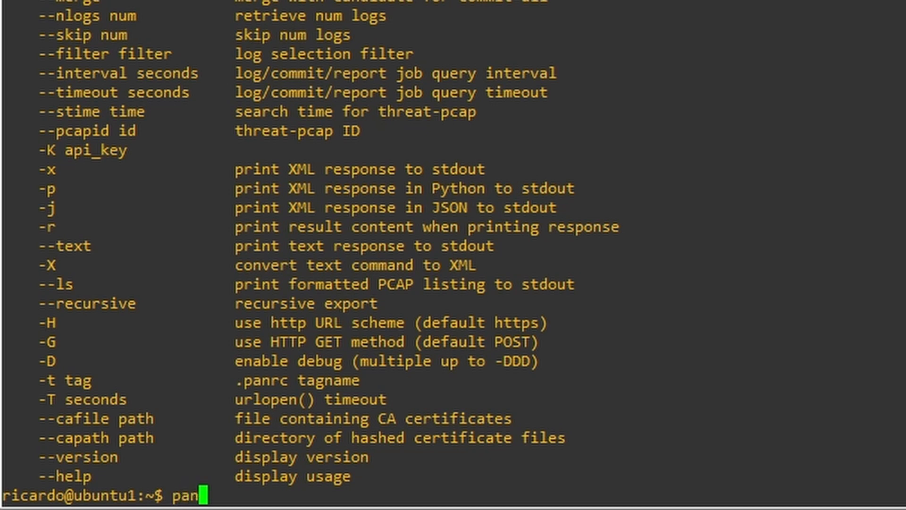
type("x")
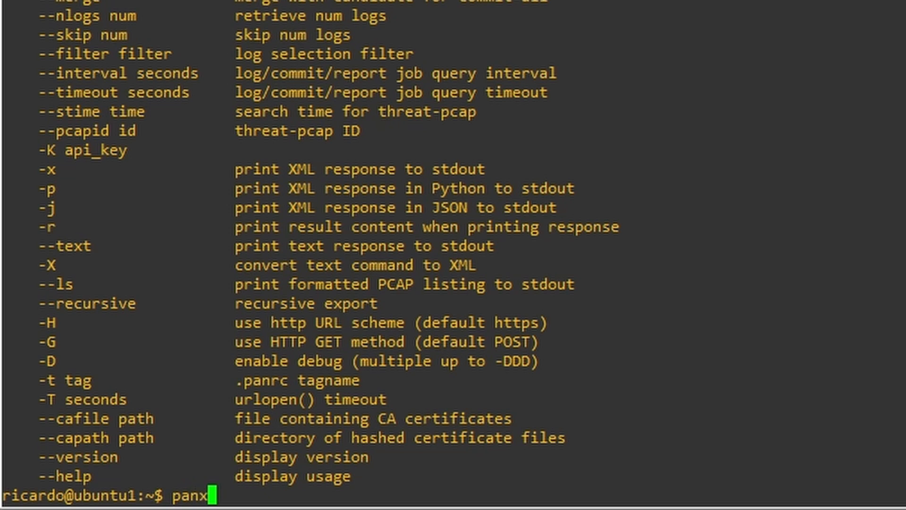
type("api.py")
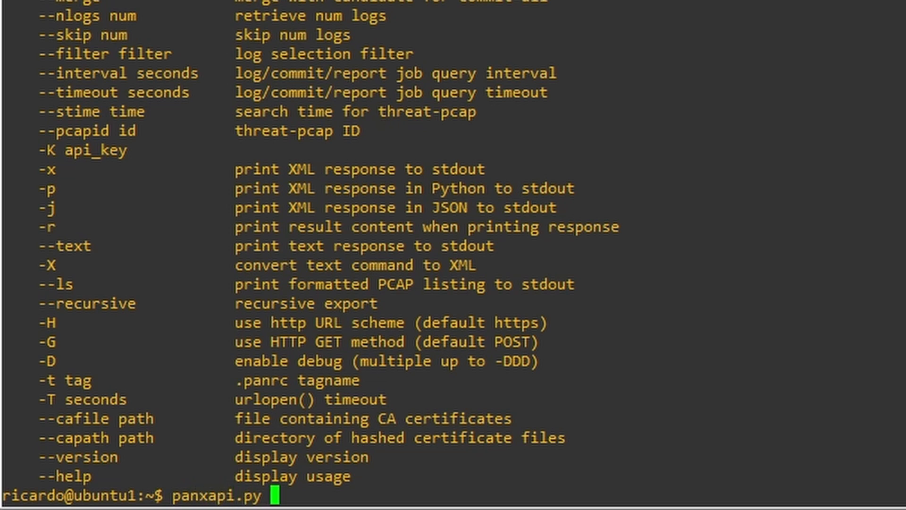
type("-t")
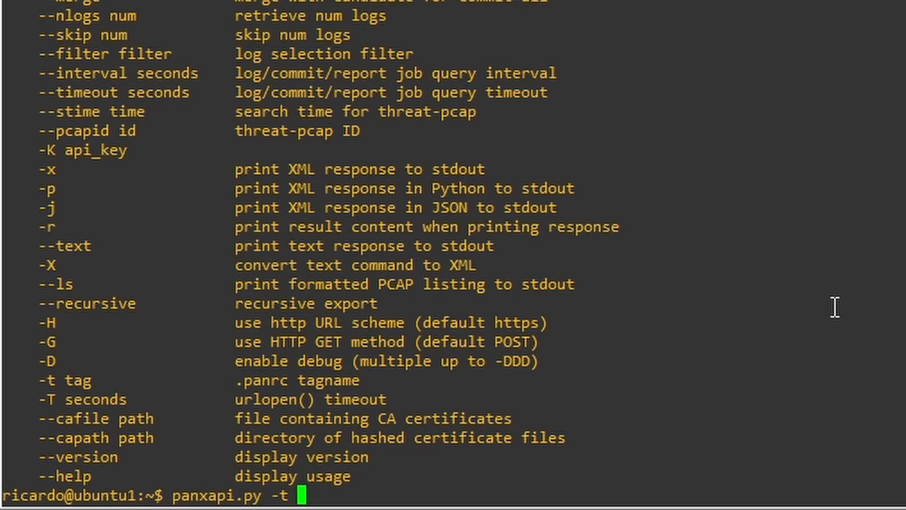
type("'")
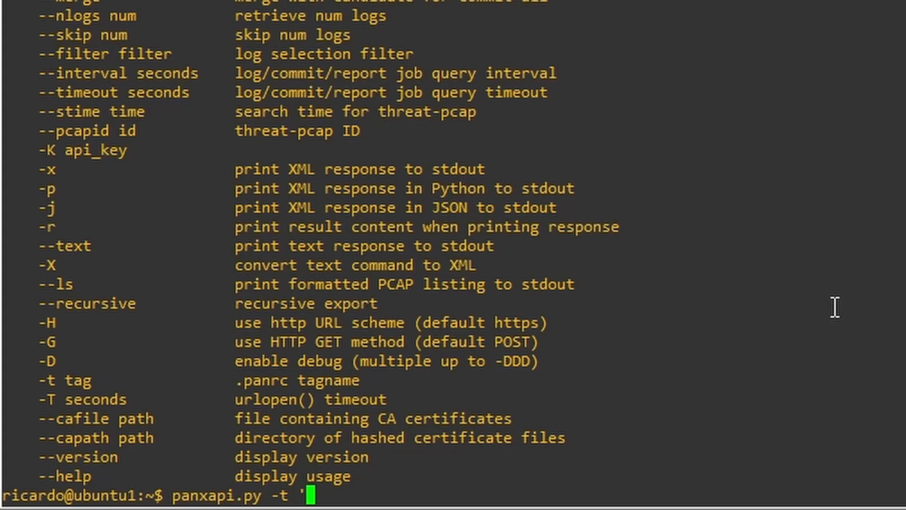
type("pavm")
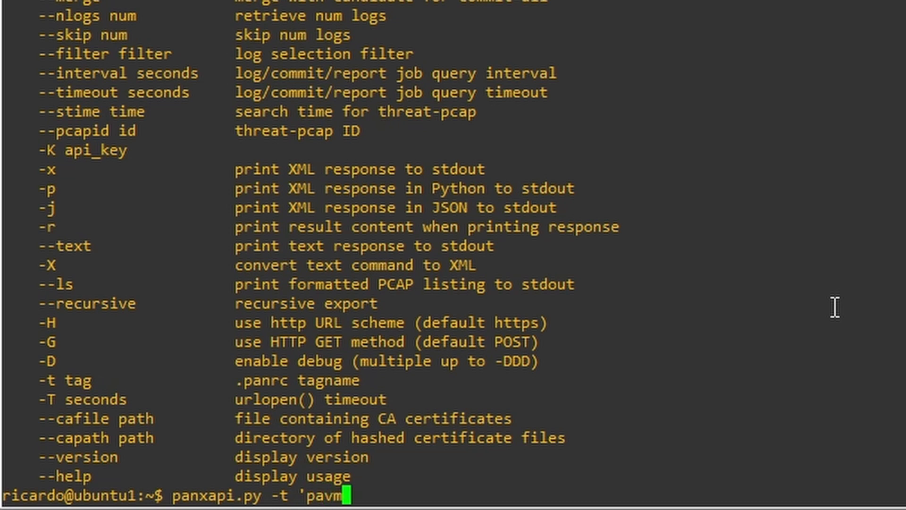
type("' -h 'pavm-")
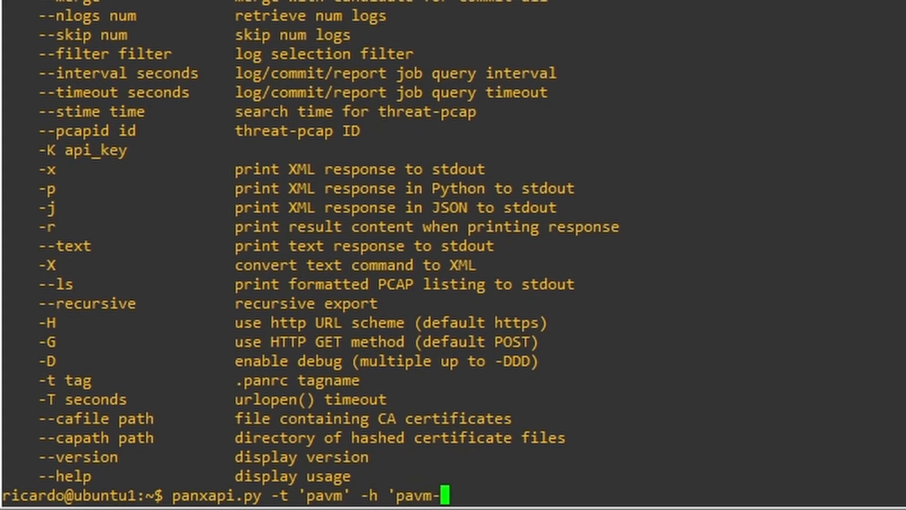
type("insie")
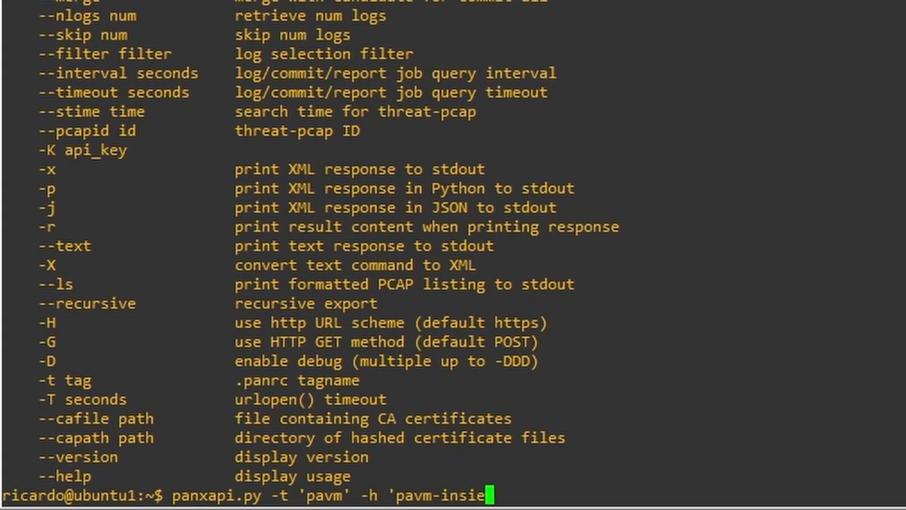
type("de.netsums")
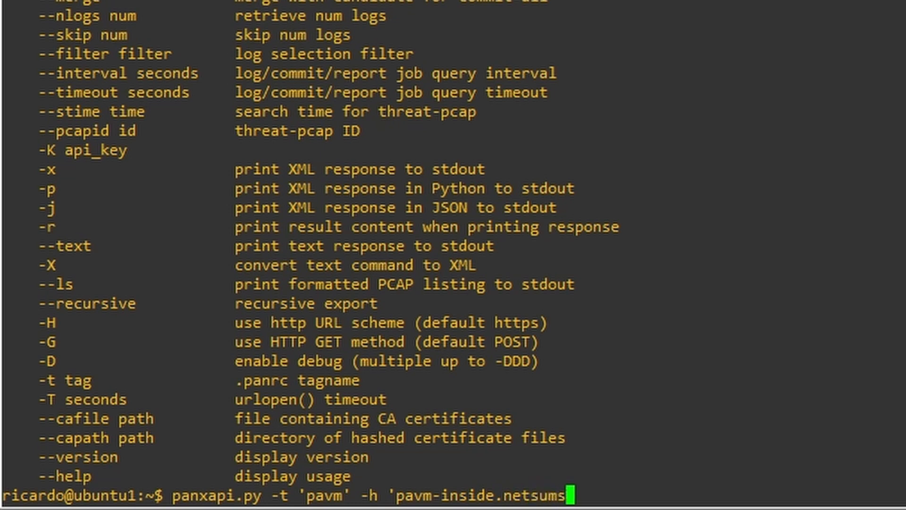
type(".com'")
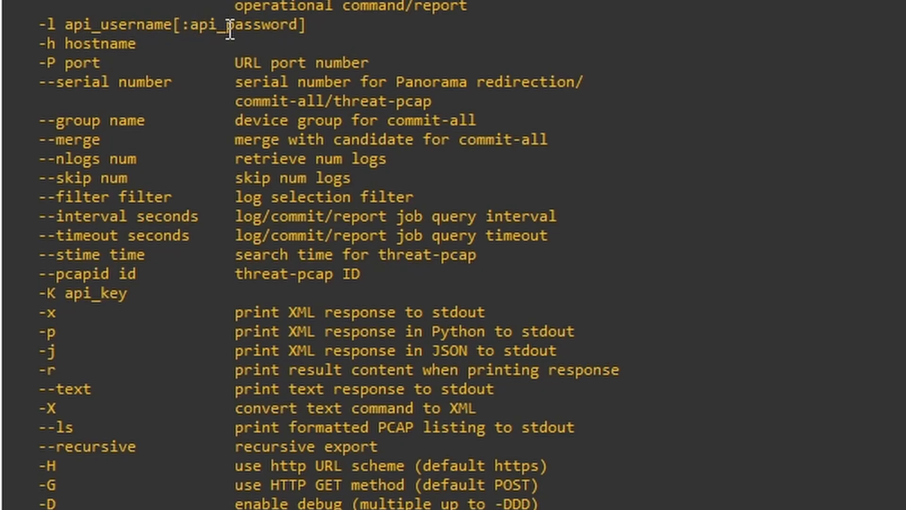
- Add the -k API-key option and append the output to ~/.panrc
scroll("down", 3)
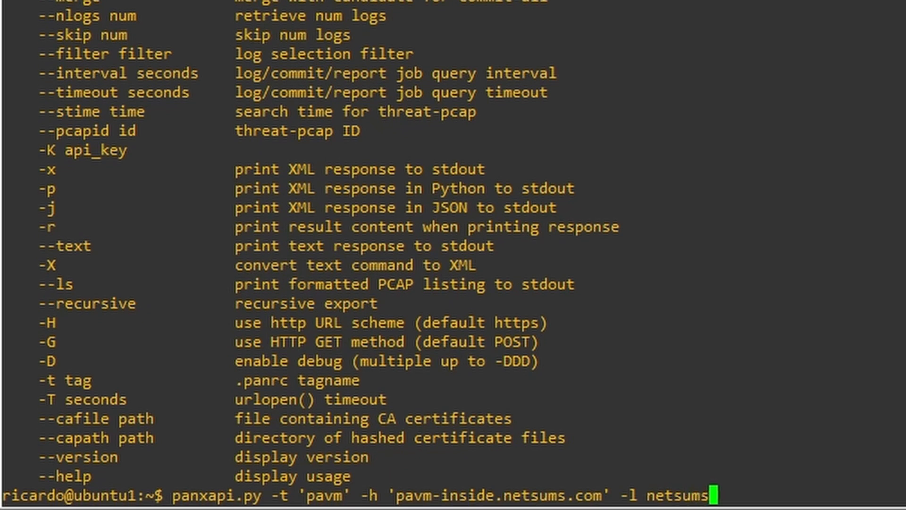
type("-")
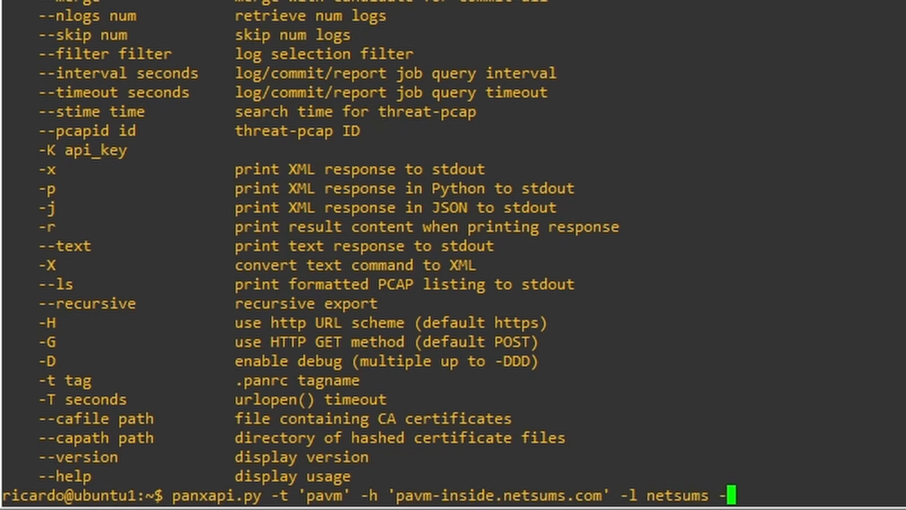
type("k")
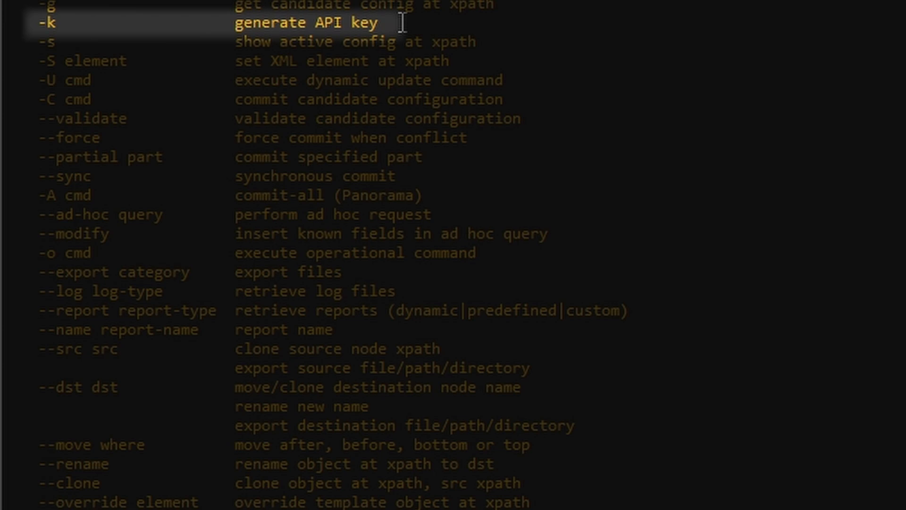
scroll("down", 3)
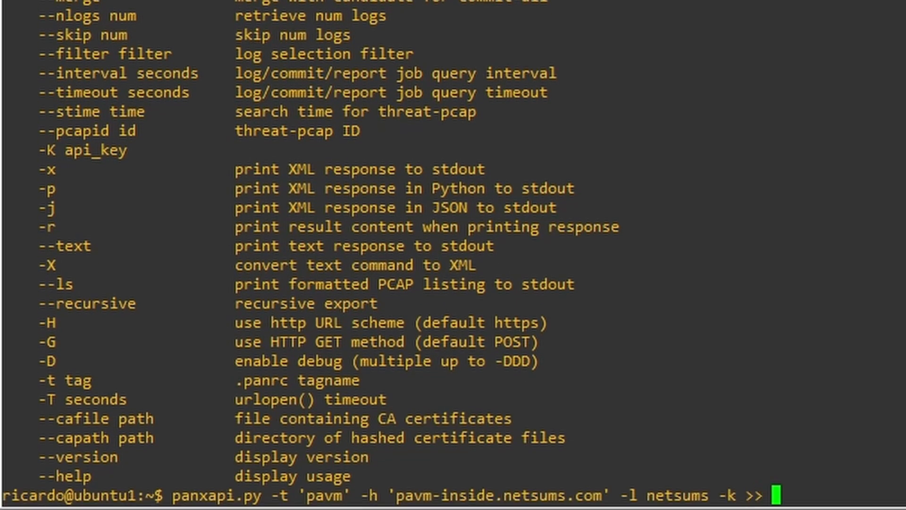
type("~/.")
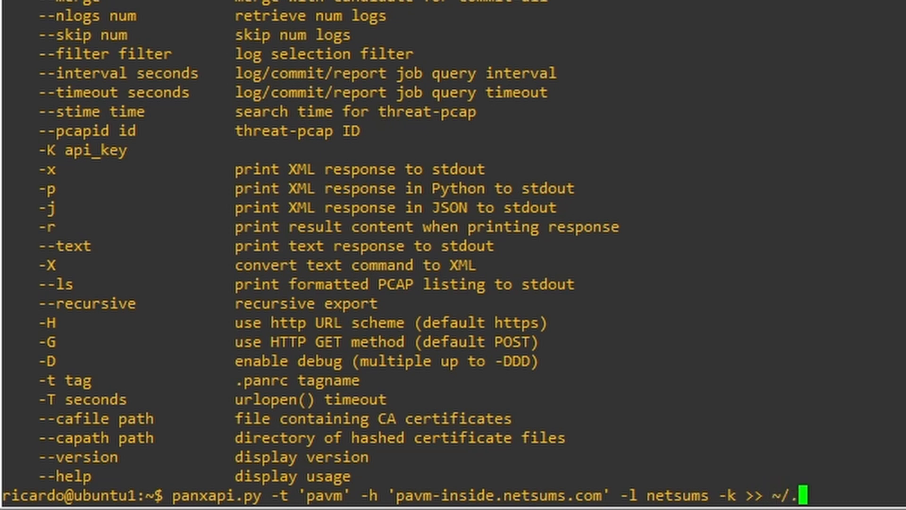
type("pan")
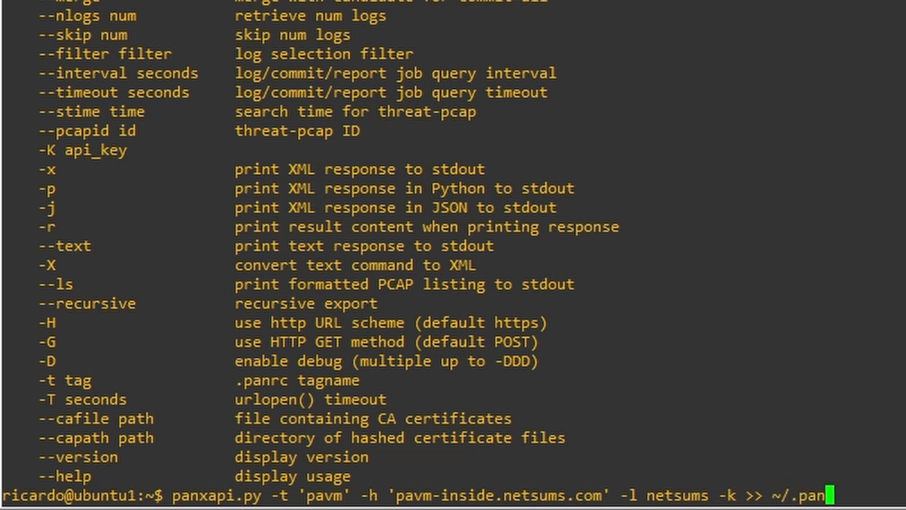
type("rc")
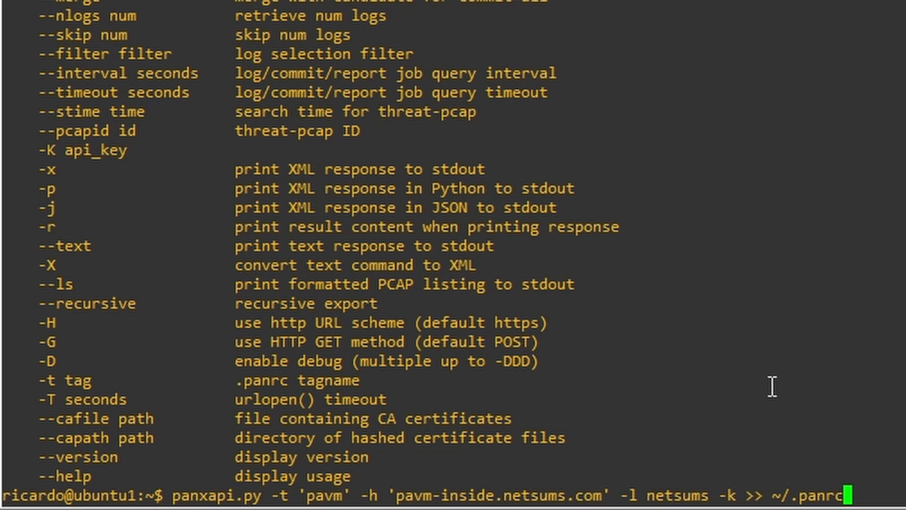
mouse_move(776, 473)
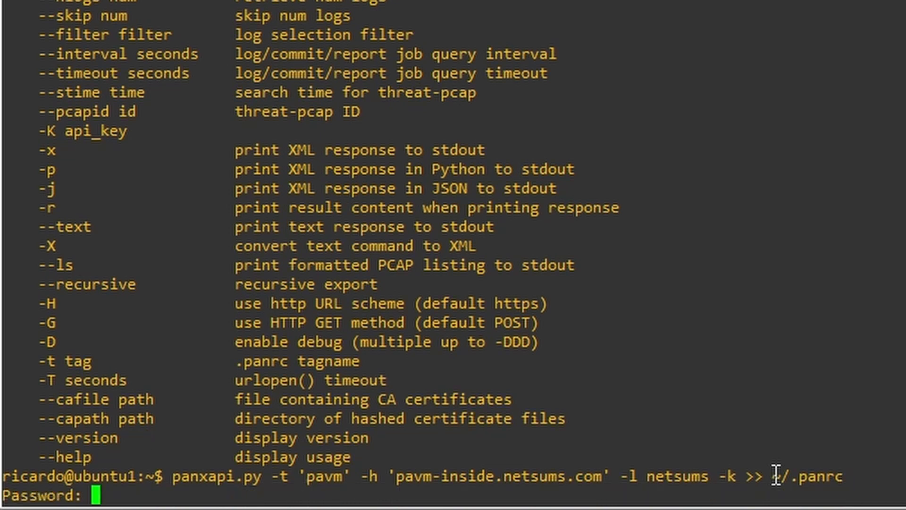
- Generate the key, cat ~/.panrc to show the pavm hostname and api_key entries, highlighting the key
key("Enter")
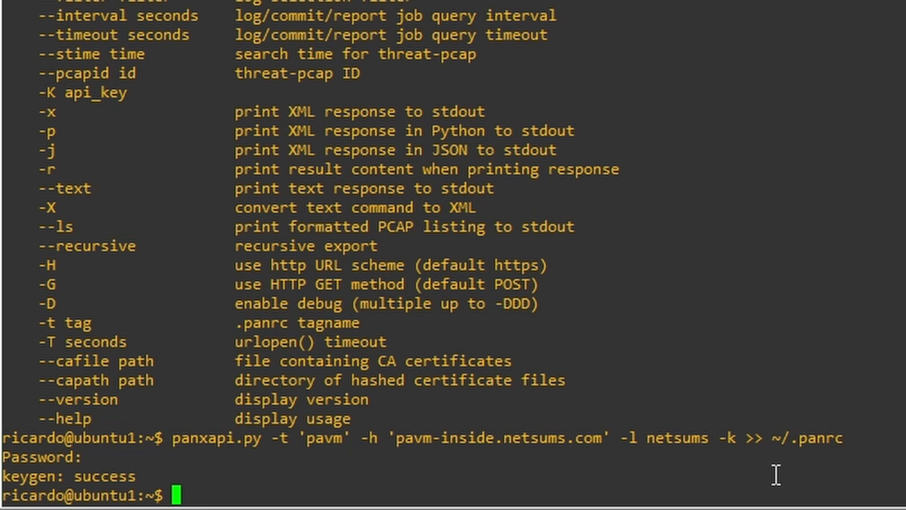
type("cat ~")
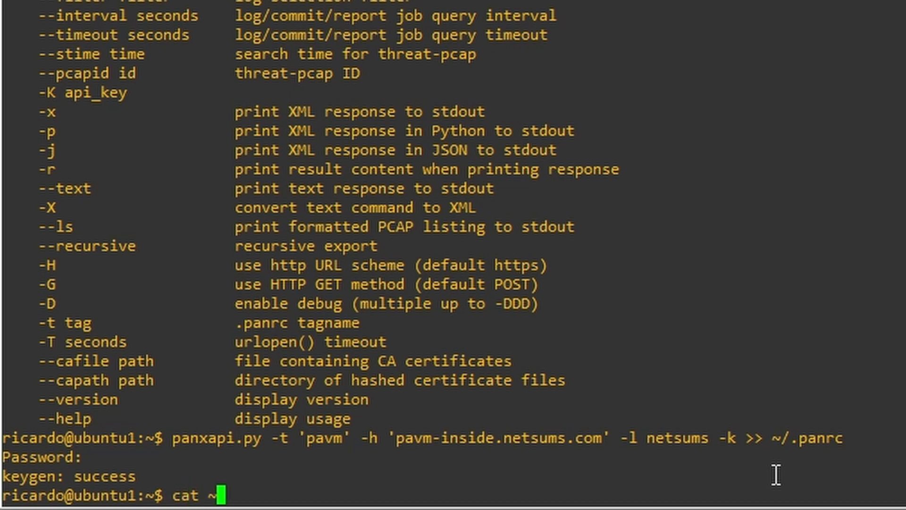
type("/.panrc")
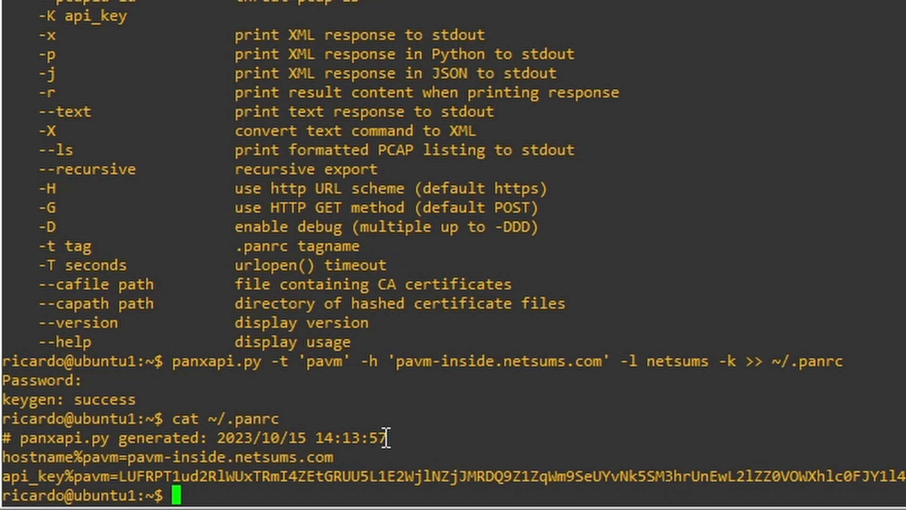
double_click(104, 457)
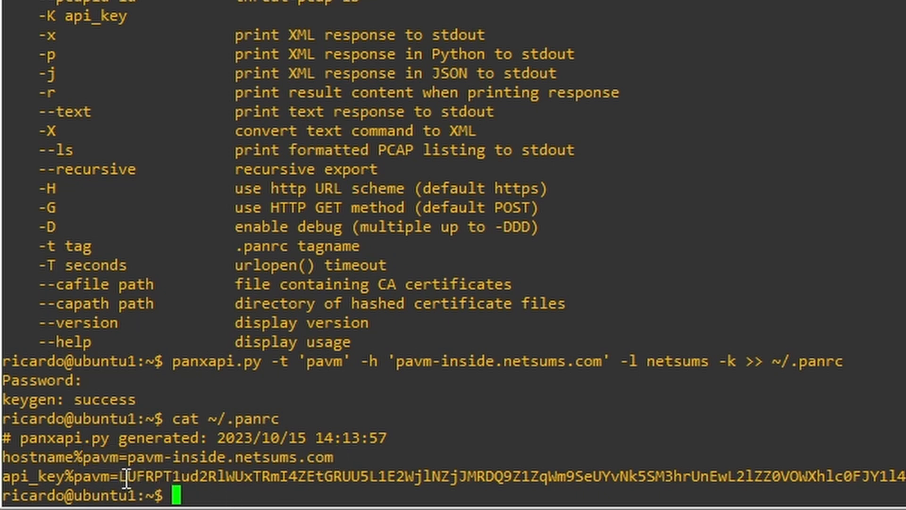
left_click_drag(124, 476, 905, 475)
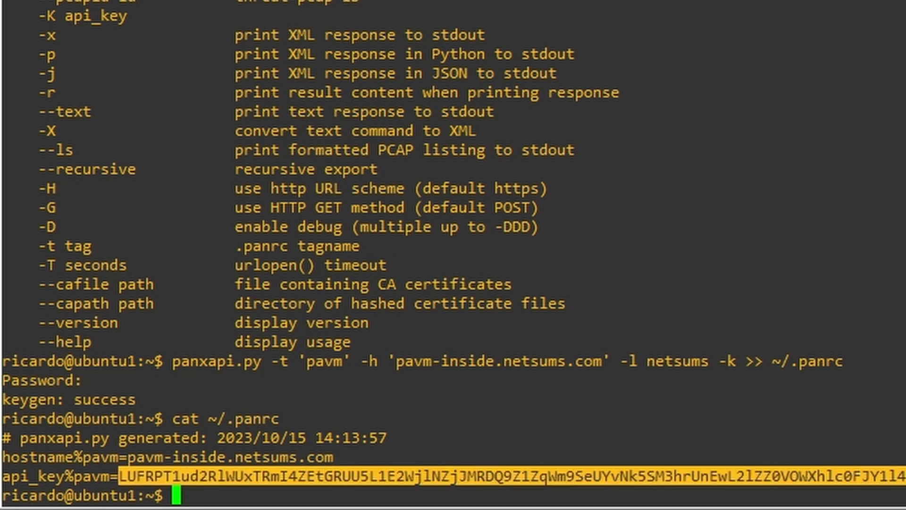
type("chmod 600")
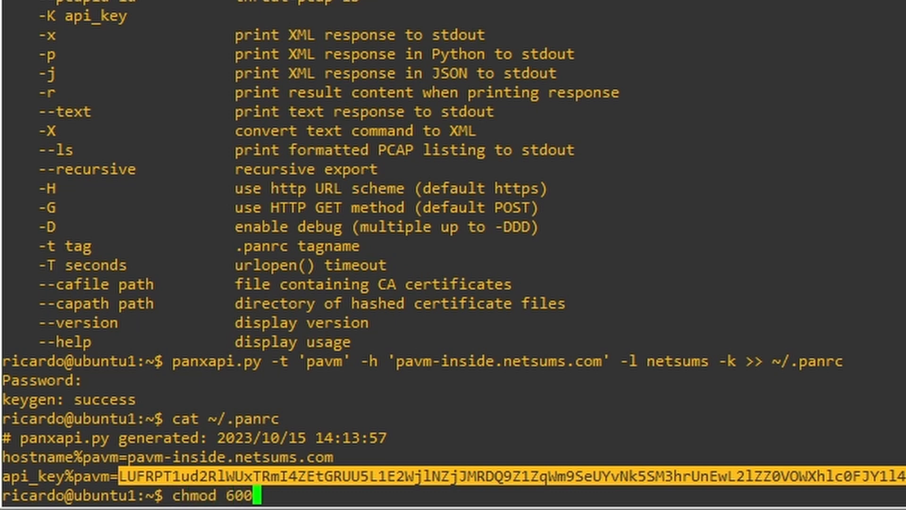
- Restrict ~/.panrc with chmod 600 and verify -rw------- permissions via ls -la
type("~")
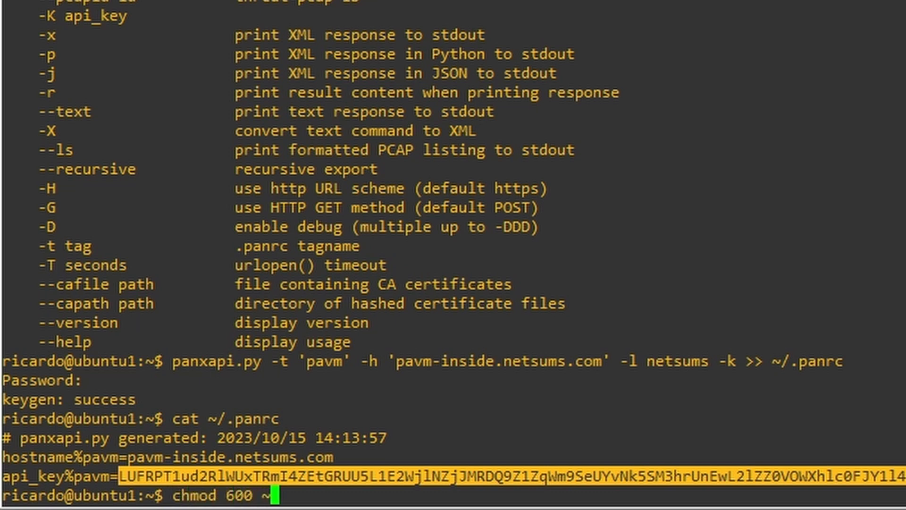
type("/.panrc")
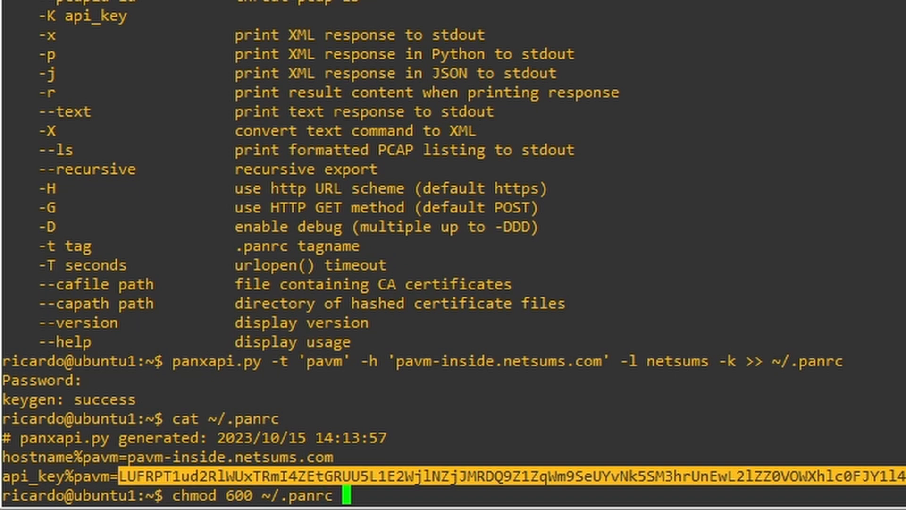
type("l")
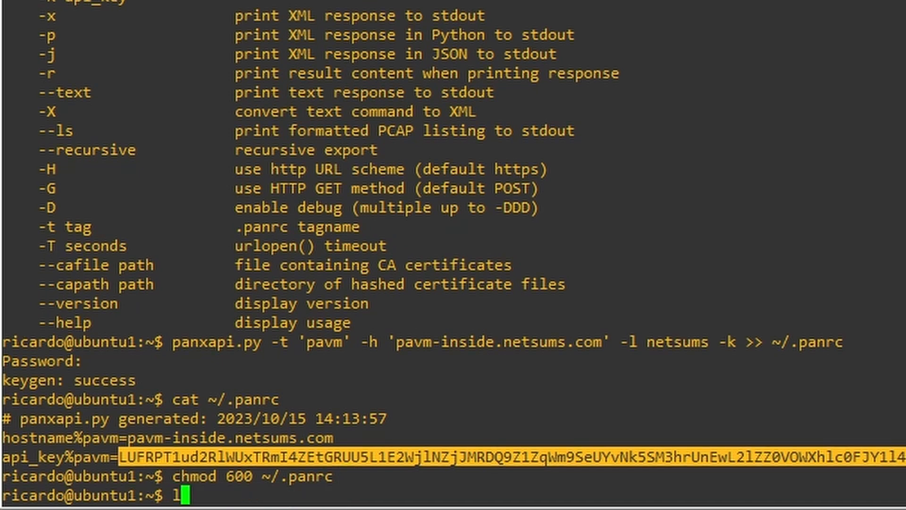
type("s -la ~/.panrc")
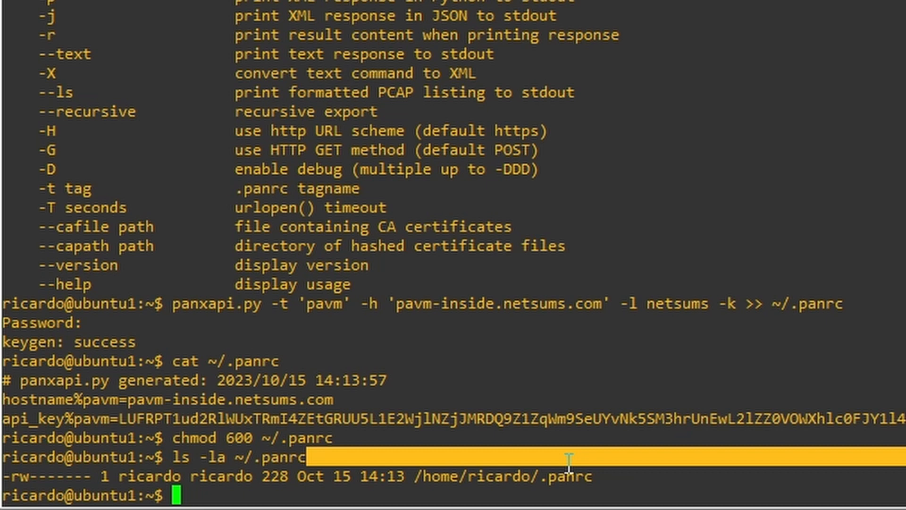
type("pan")
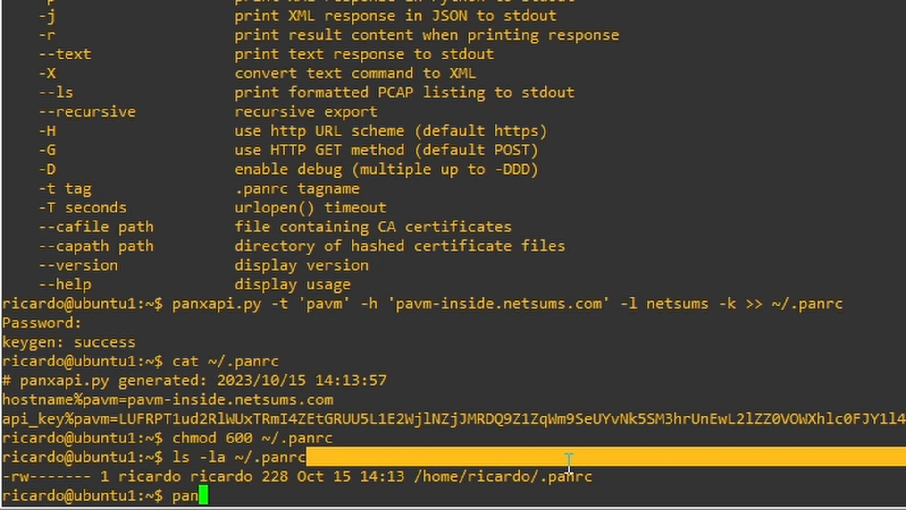
- Compose panxapi.py -t 'pavm' -Xro 'show config running' to request the running config as XML
type("xpai")
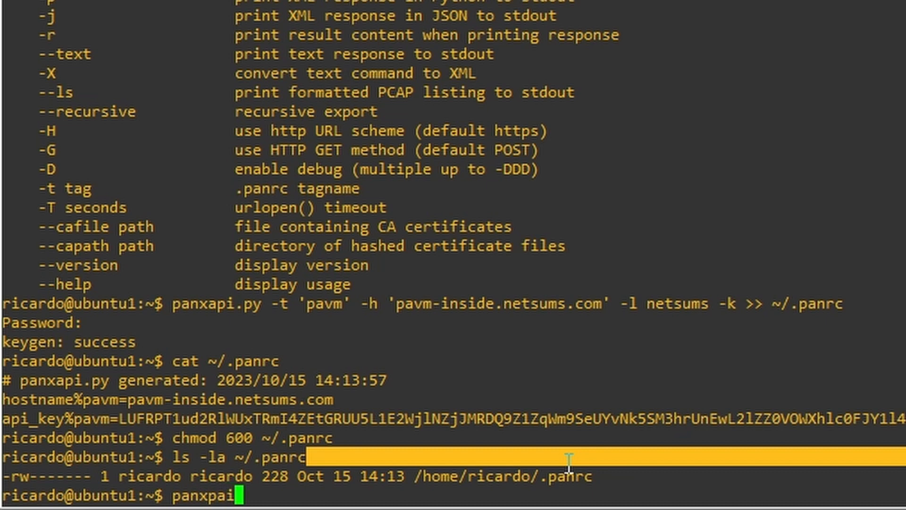
key("BackSpace")
type("api.p")
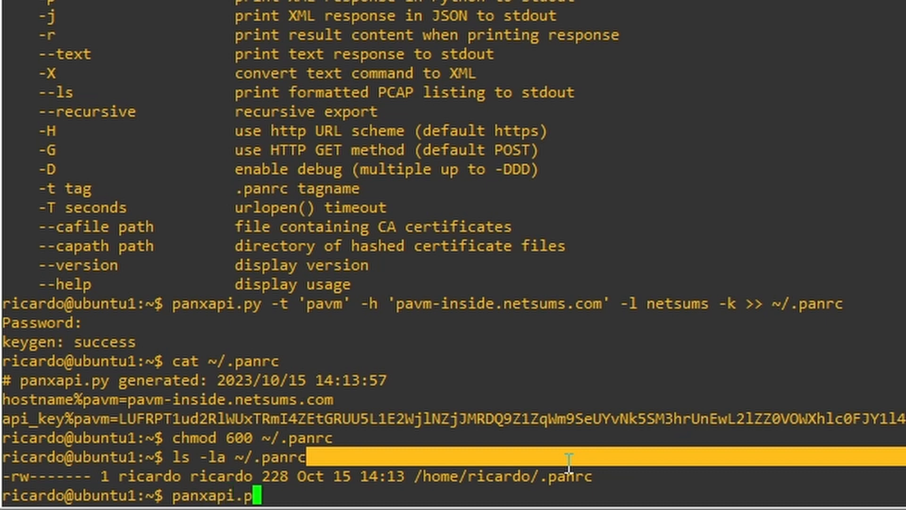
type("y -t")
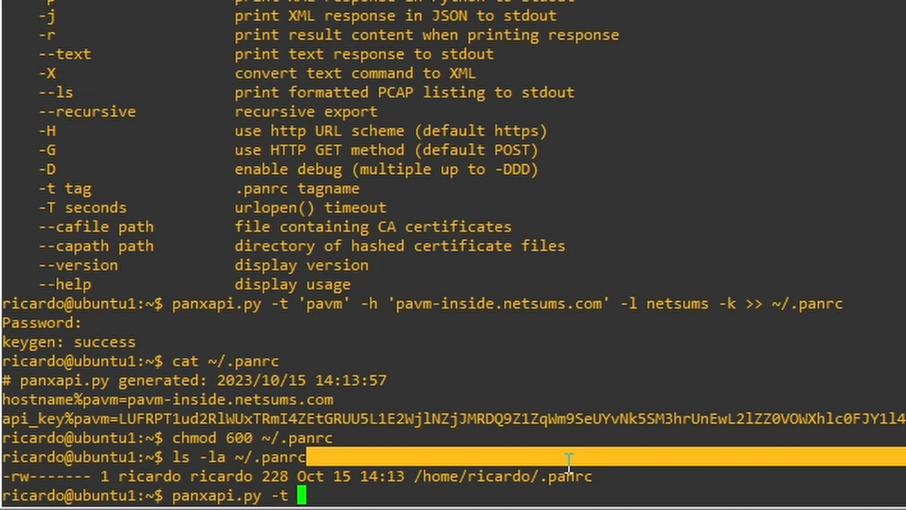
type("'pavm'")
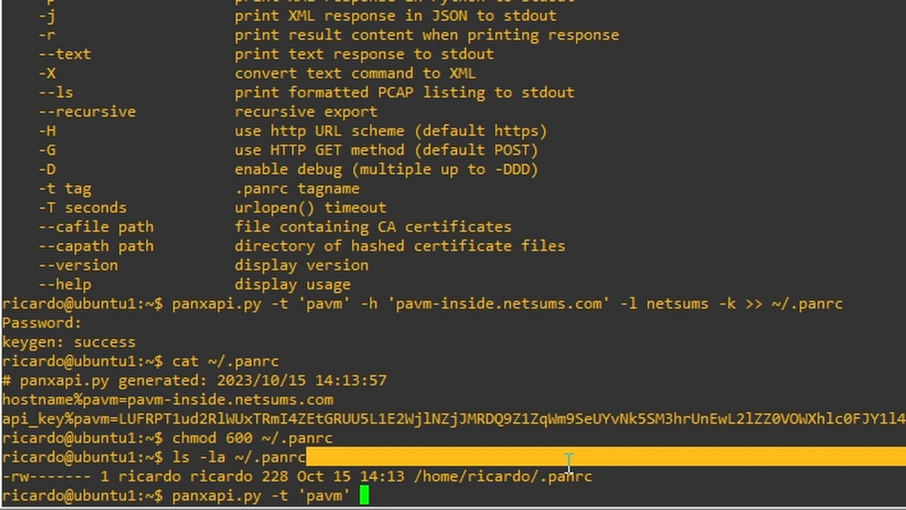
type("-")
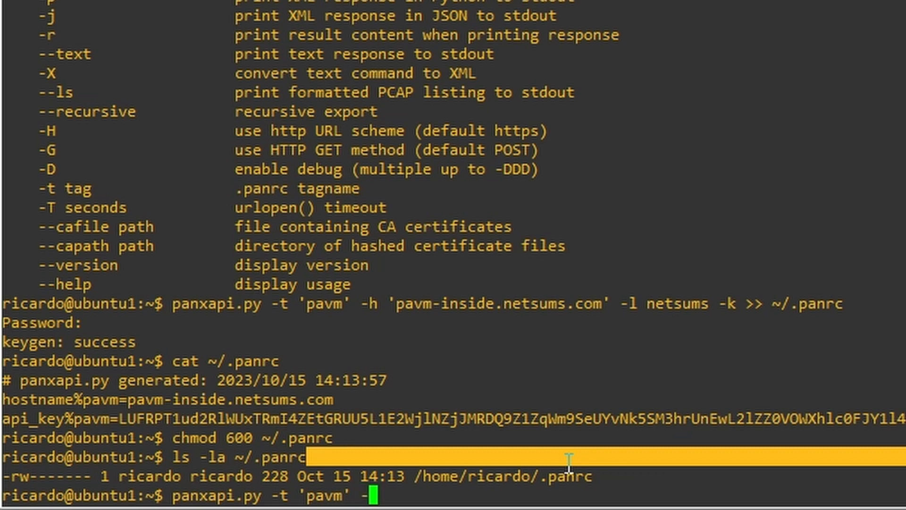
type("X")
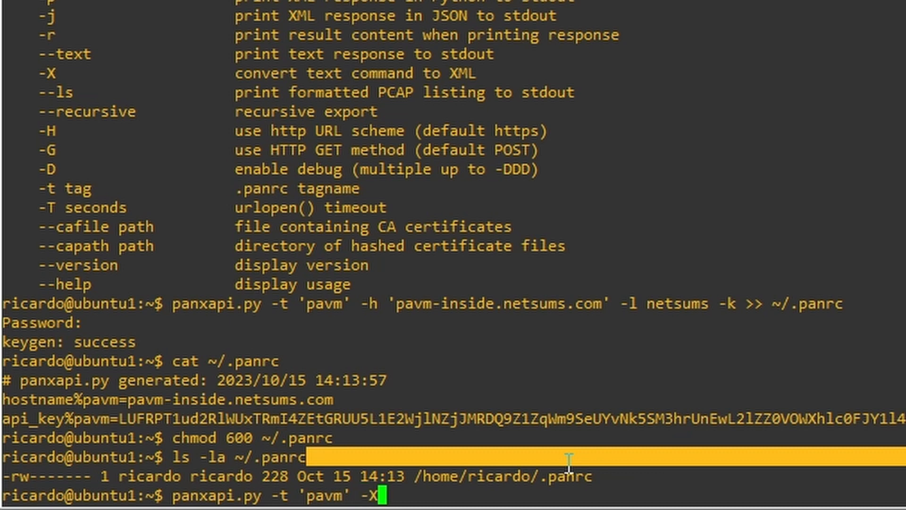
type("r")
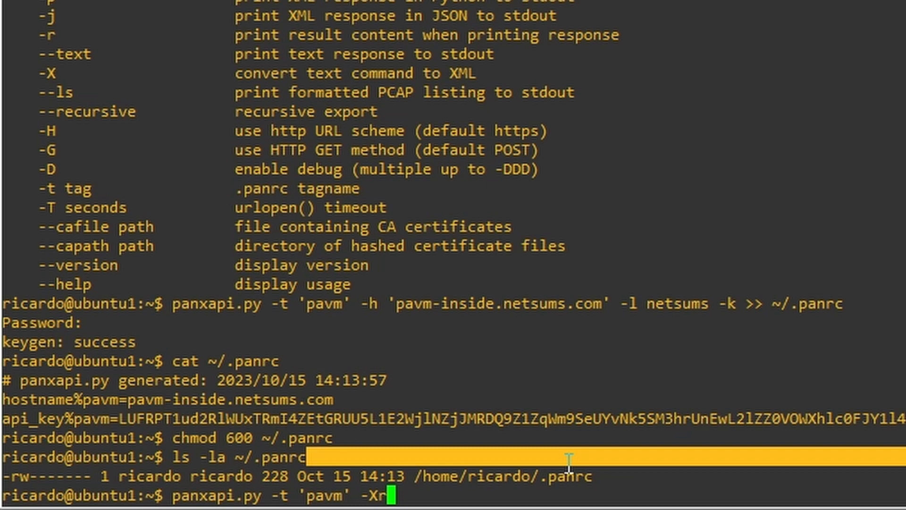
type("o '")
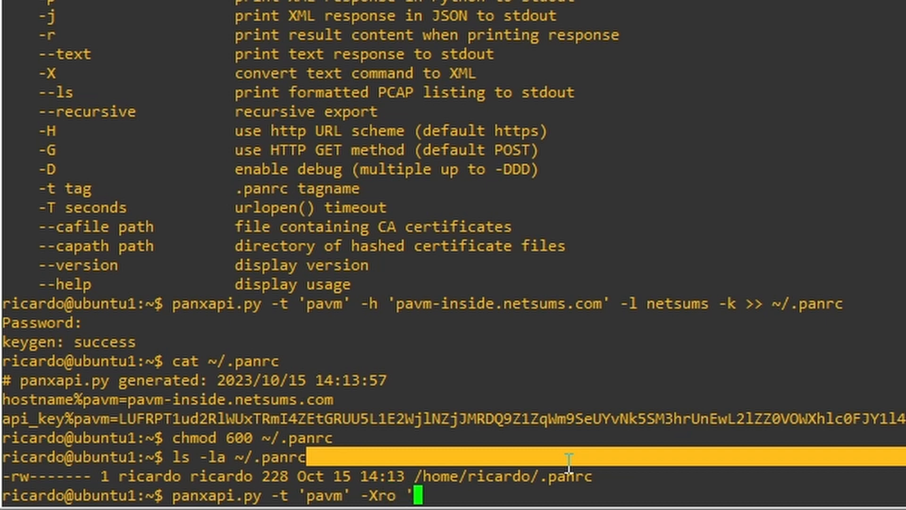
type("show")
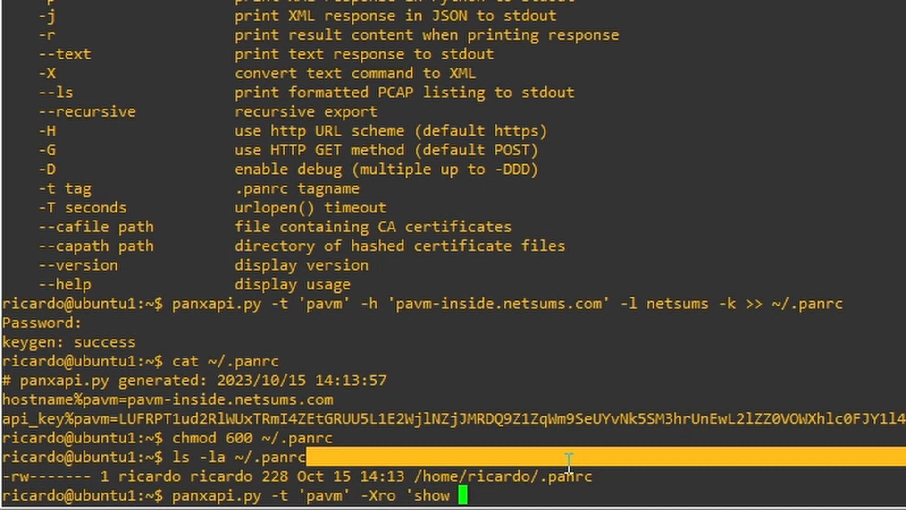
type("confi")
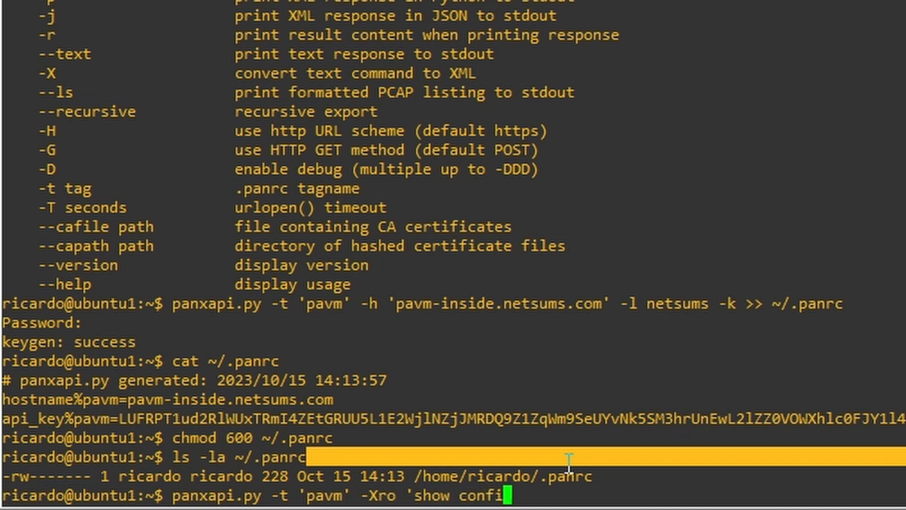
type("running'")
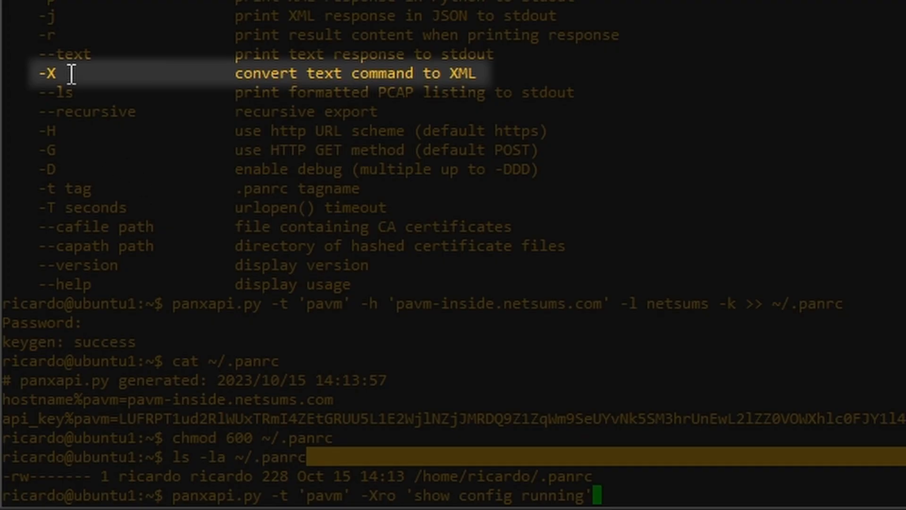
mouse_move(413, 69)
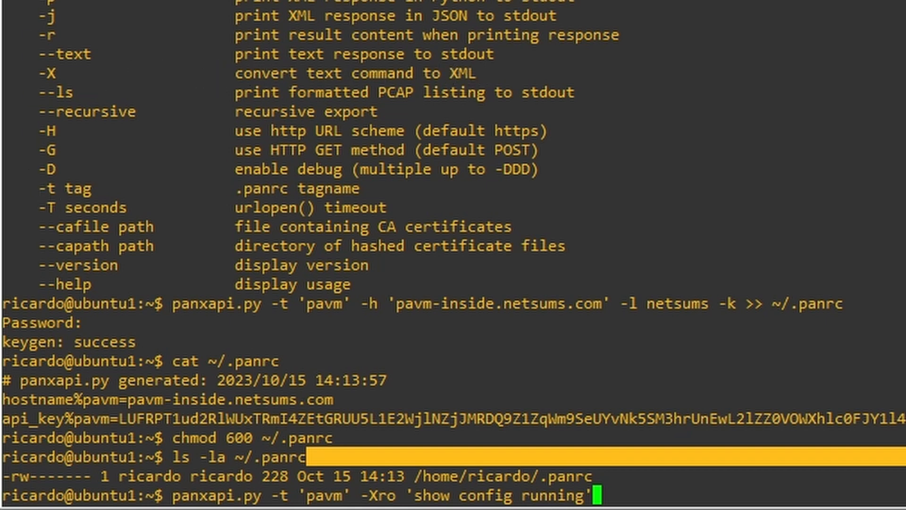
mouse_move(29, 193)
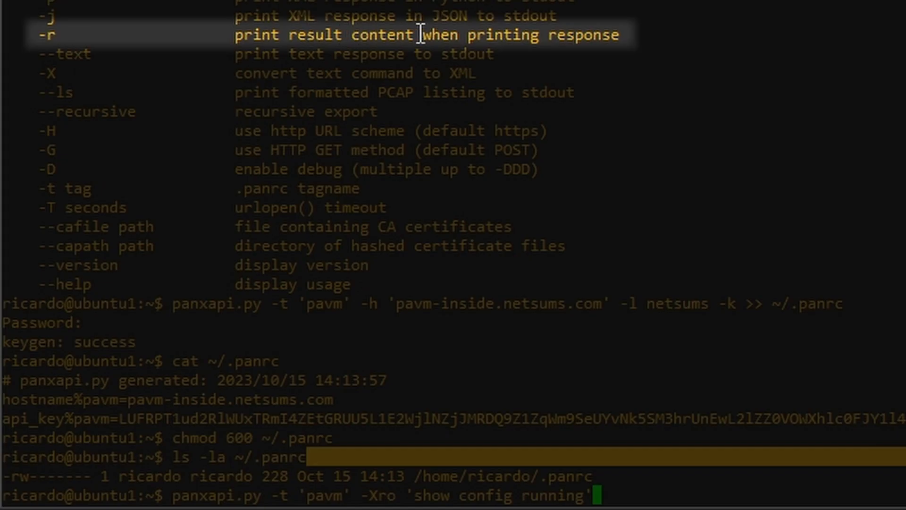
mouse_move(630, 35)
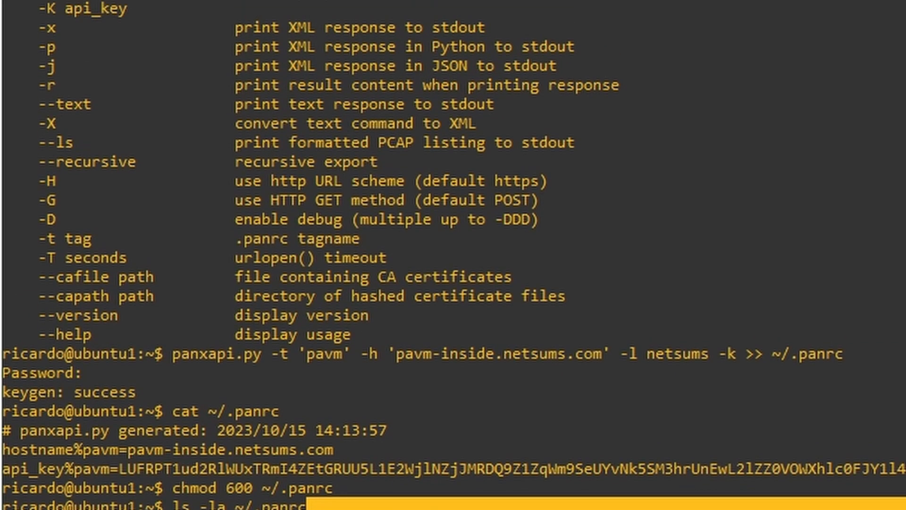
scroll("down", 3)
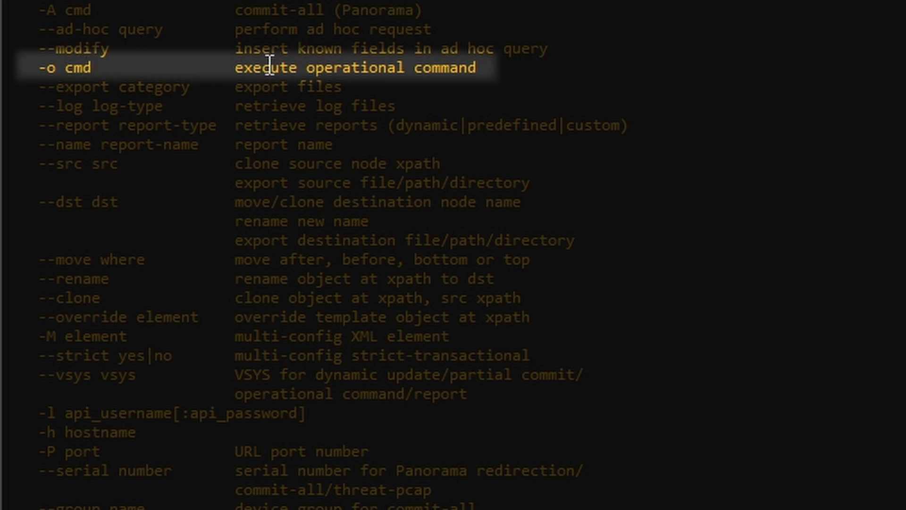
scroll("down", 3)
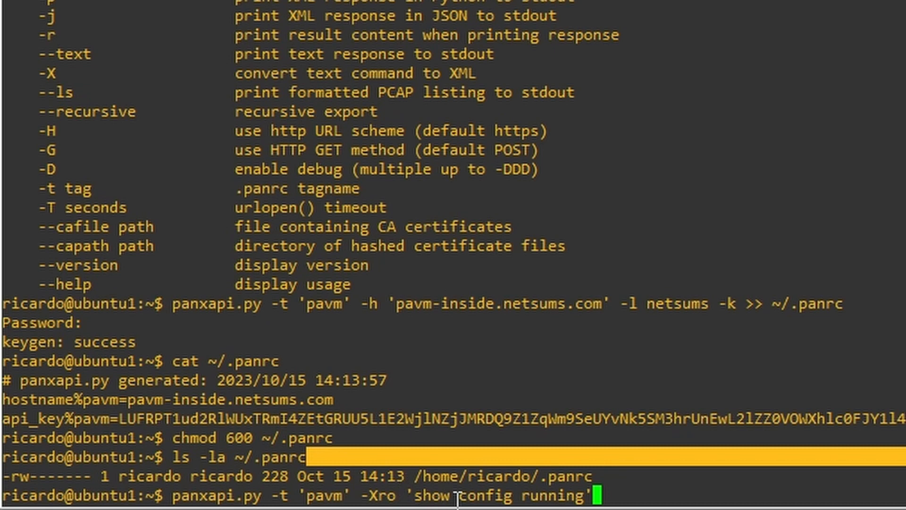
mouse_move(639, 497)
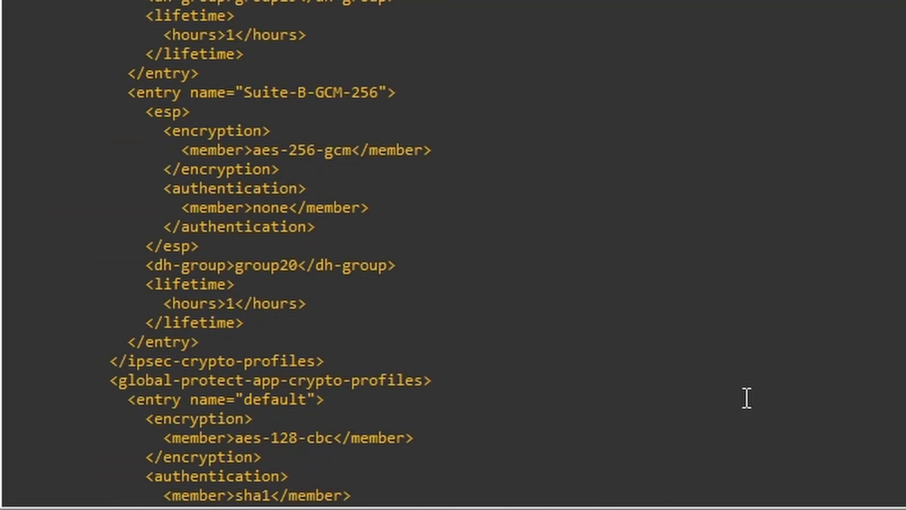
- Fetch the running configuration as XML, then request it as JSON with panxapi.py -t 'pavm' -Xroj
scroll("down", 3)
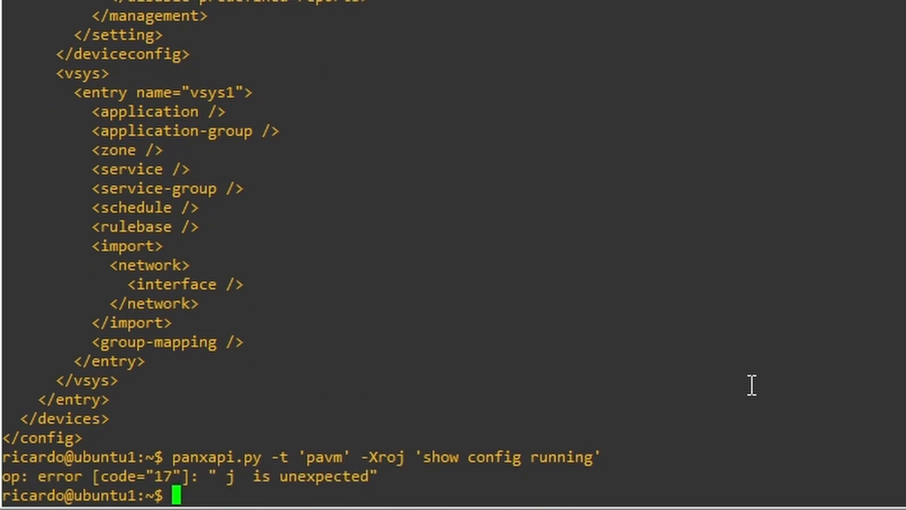
type("panxapi.py -t 'pavm' -Xroj 'show config running'")
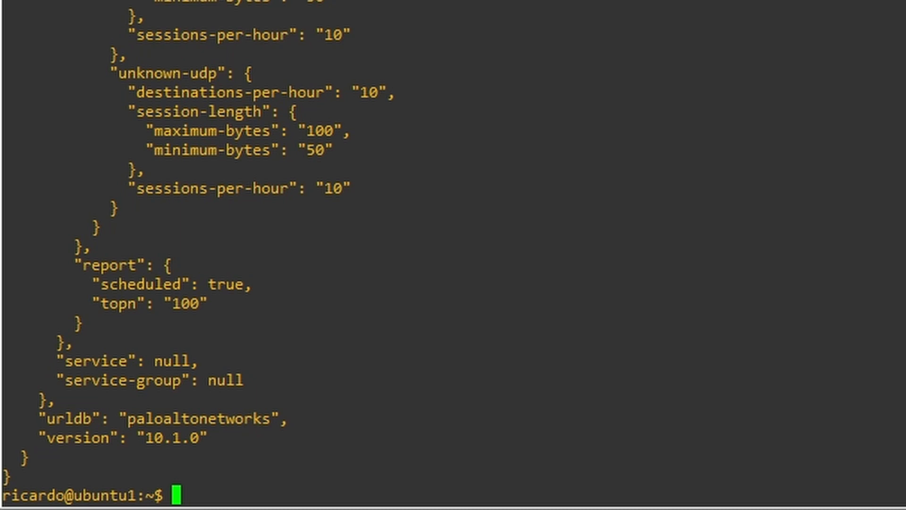
- Leave crontab -e unchanged, chmod 600 ~/.panrc, and show panxapi.py --help usage
type("crontab -e")
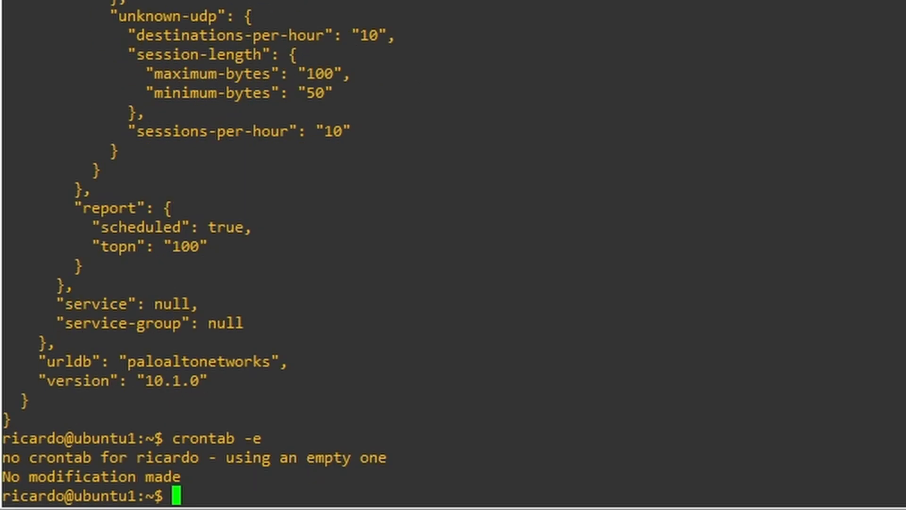
type("chmod 600 ~/.panrc")
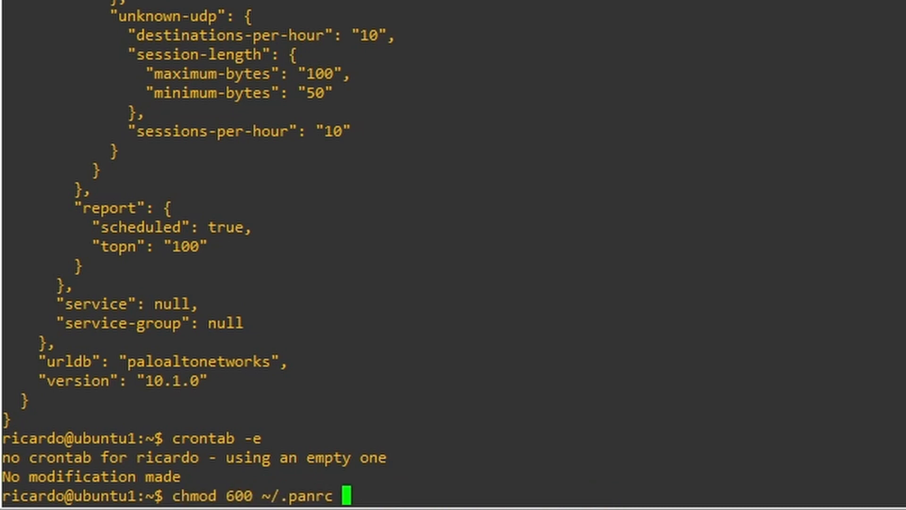
type("panxapi.py --help")
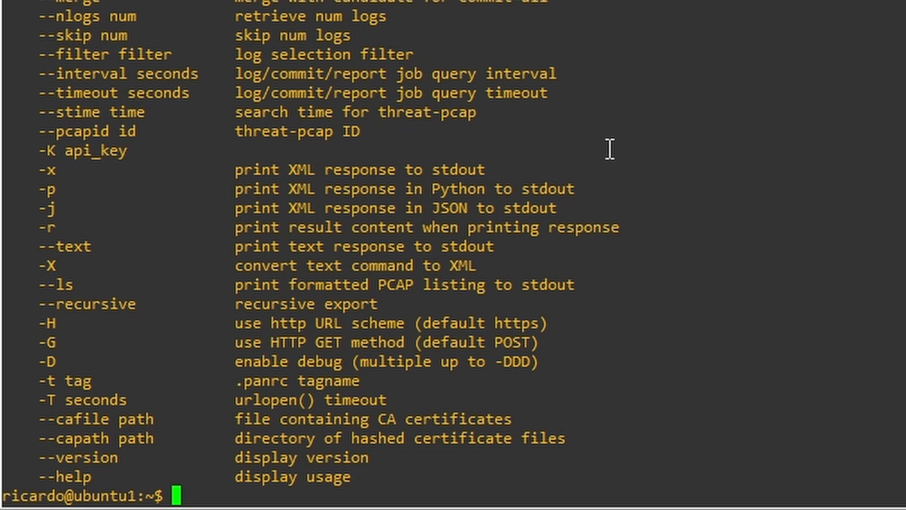
mouse_move(168, 231)
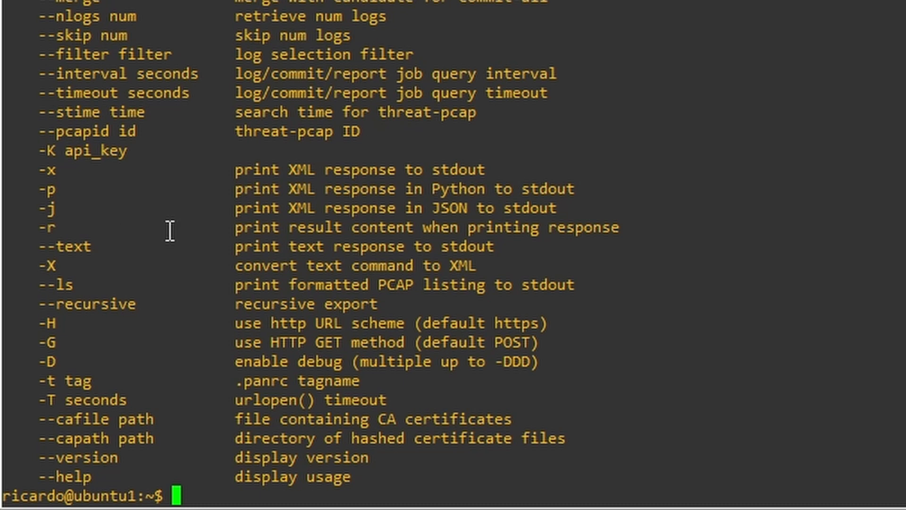
mouse_move(657, 99)
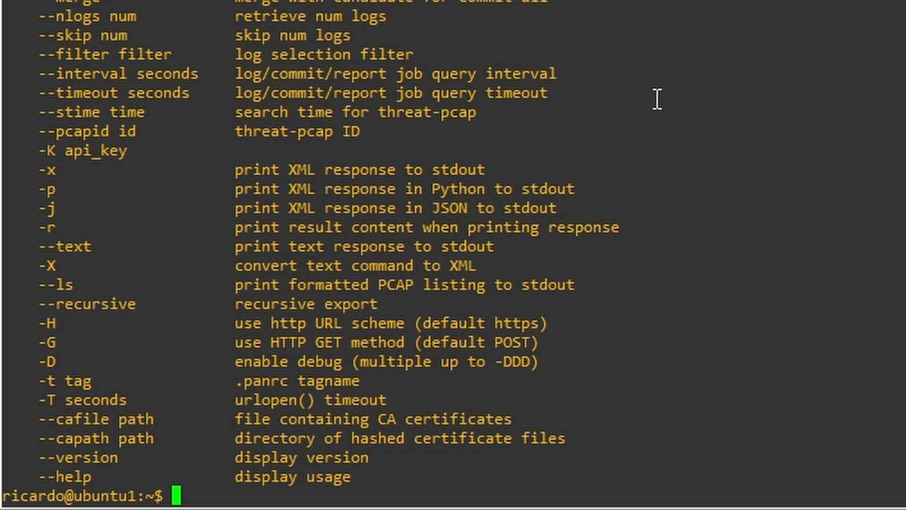